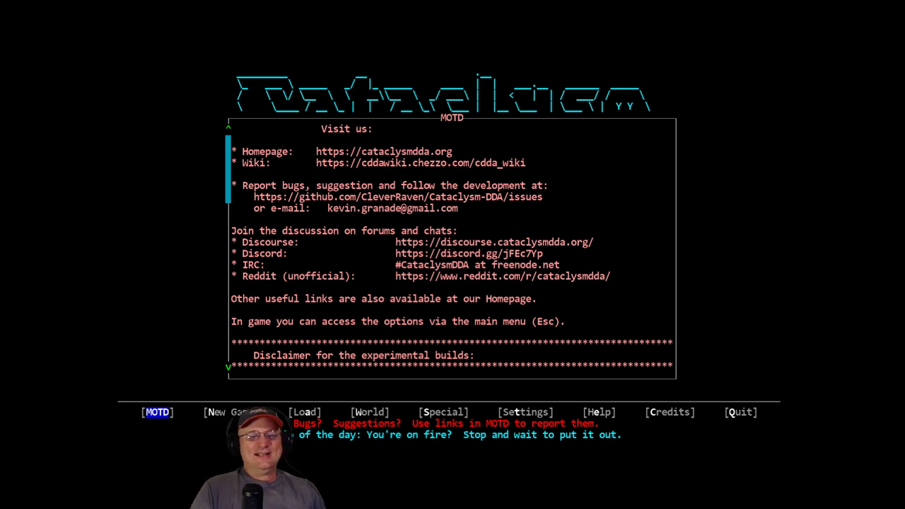
# Open Shrugville's world options, then close them to get back to the title menu
pyautogui.click(740, 412)
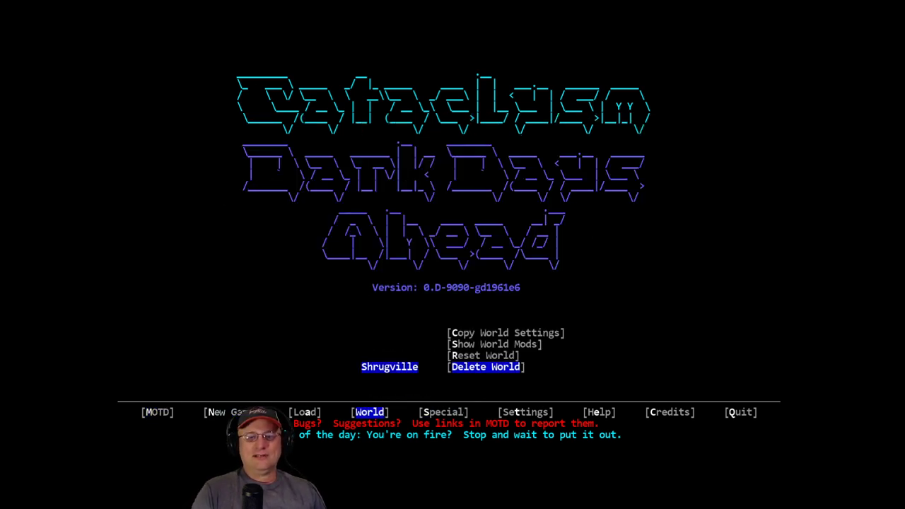
pyautogui.click(486, 366)
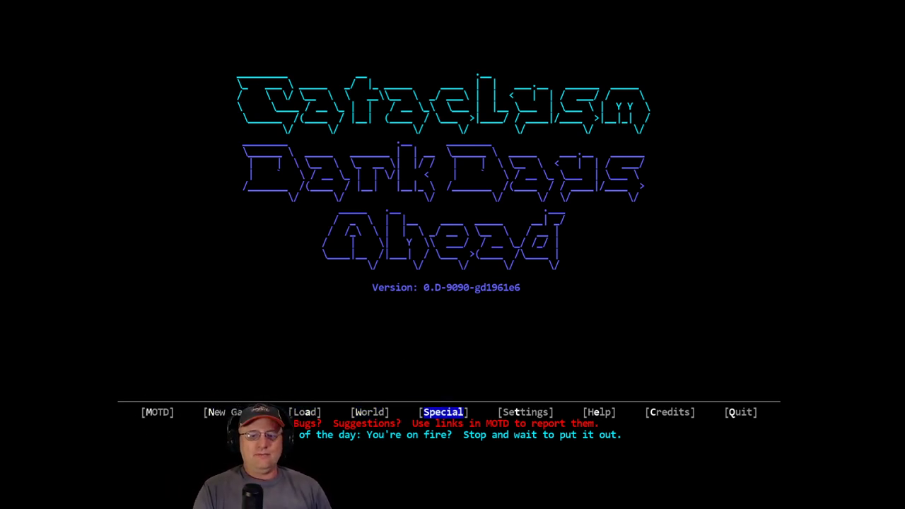
# Choose World, then Create World to bring up the new world's mod list
pyautogui.click(525, 412)
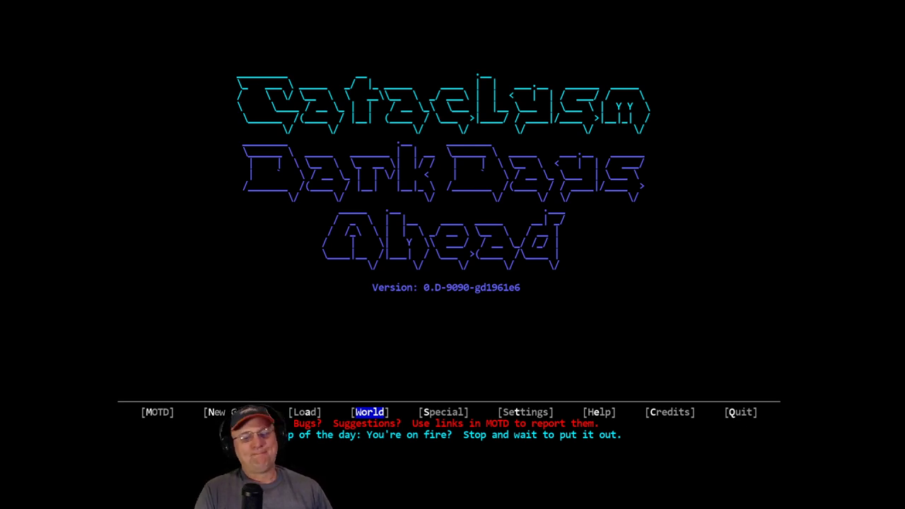
pyautogui.click(369, 412)
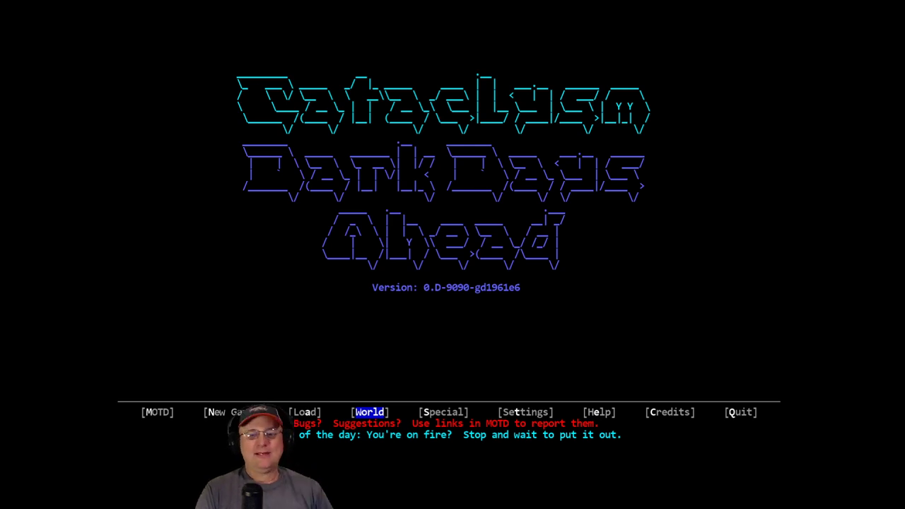
pyautogui.click(369, 413)
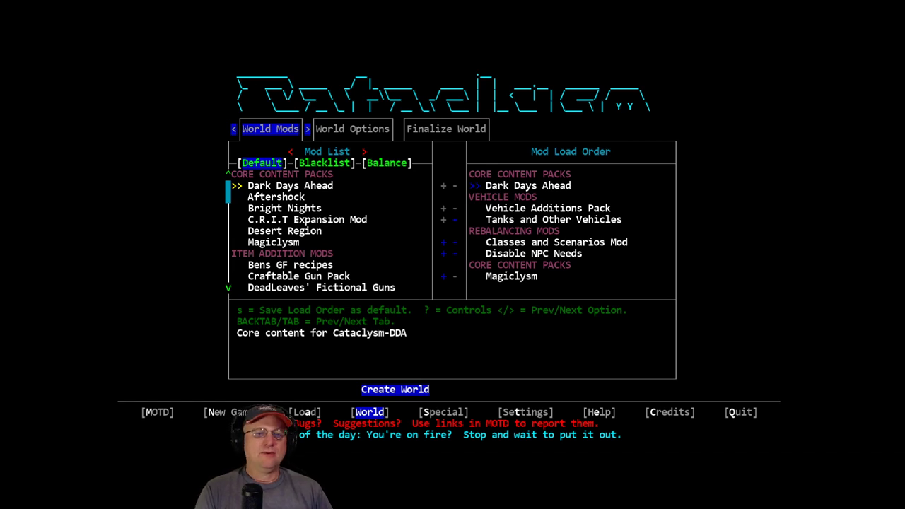
# Browse the Default, Blacklist and Balance mod categories
pyautogui.press('down')
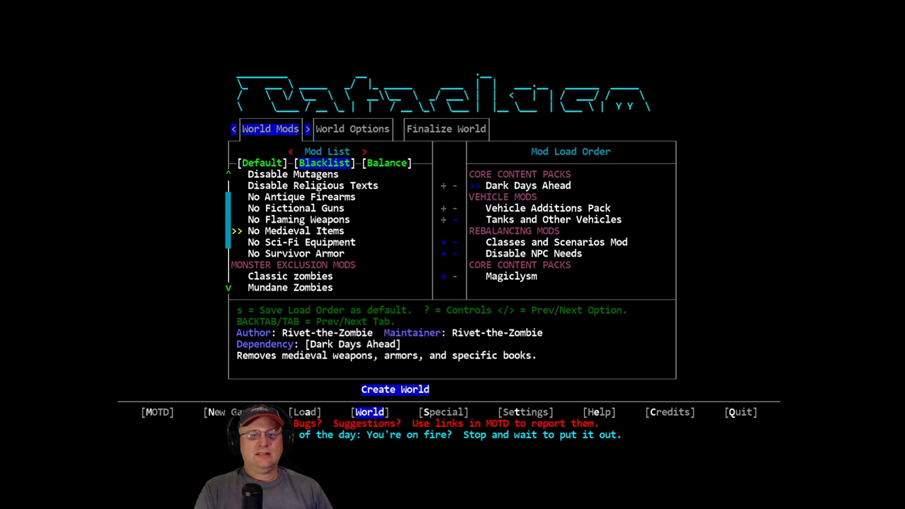
pyautogui.scroll(-3)
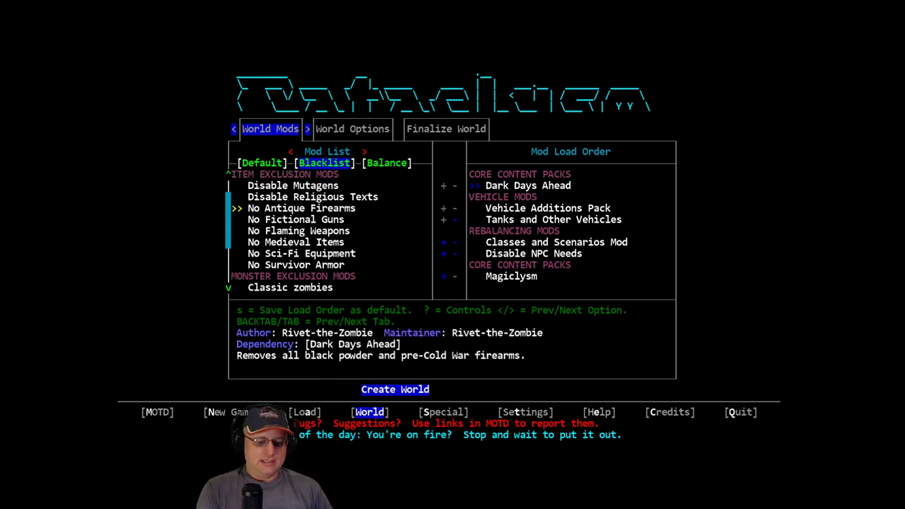
pyautogui.click(387, 163)
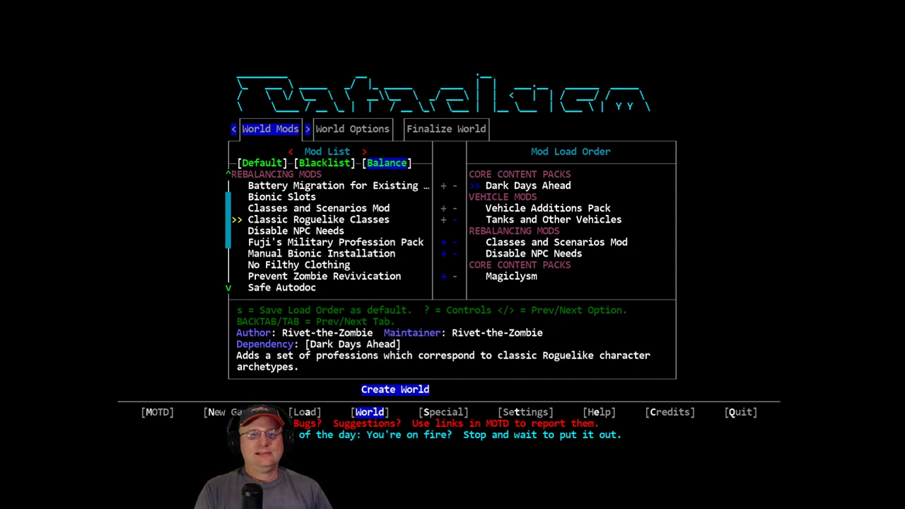
pyautogui.scroll(-3)
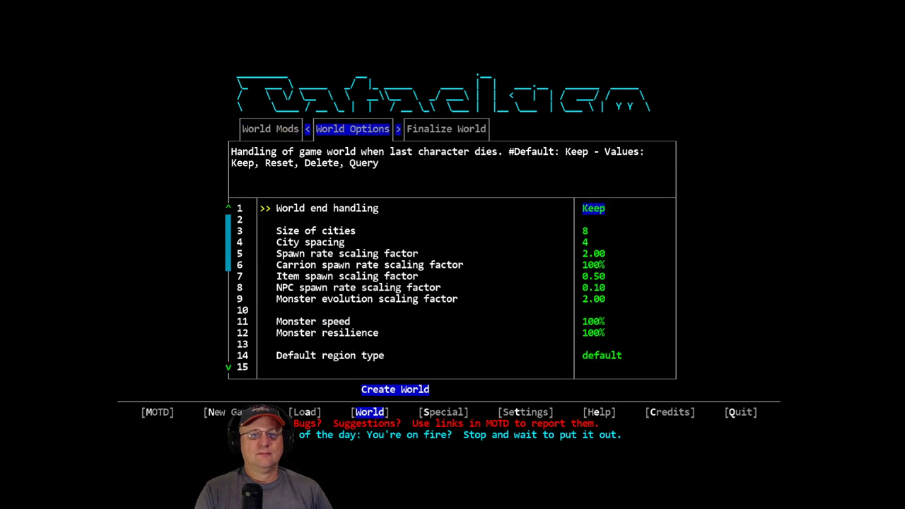
# Move past city spacing, item spawn and NPC spawn rate; set monster evolution scaling to 4.00
pyautogui.press('Down')
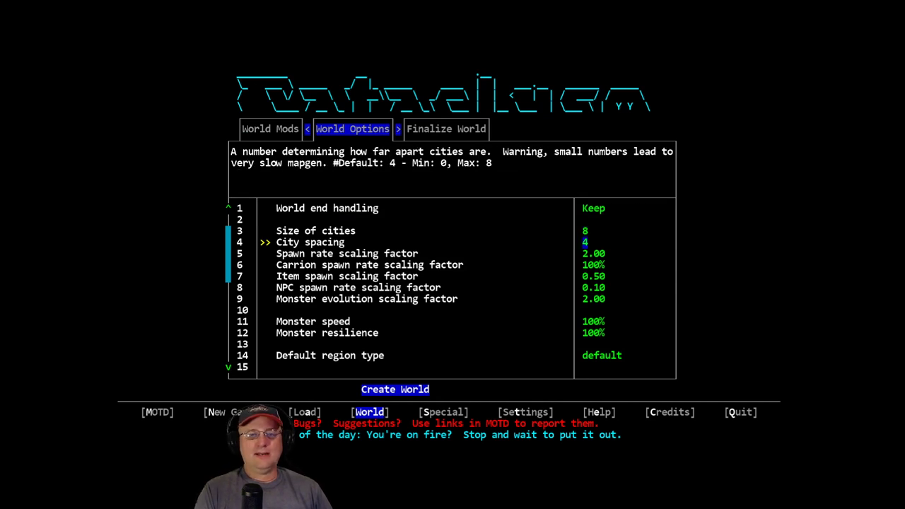
pyautogui.press('down')
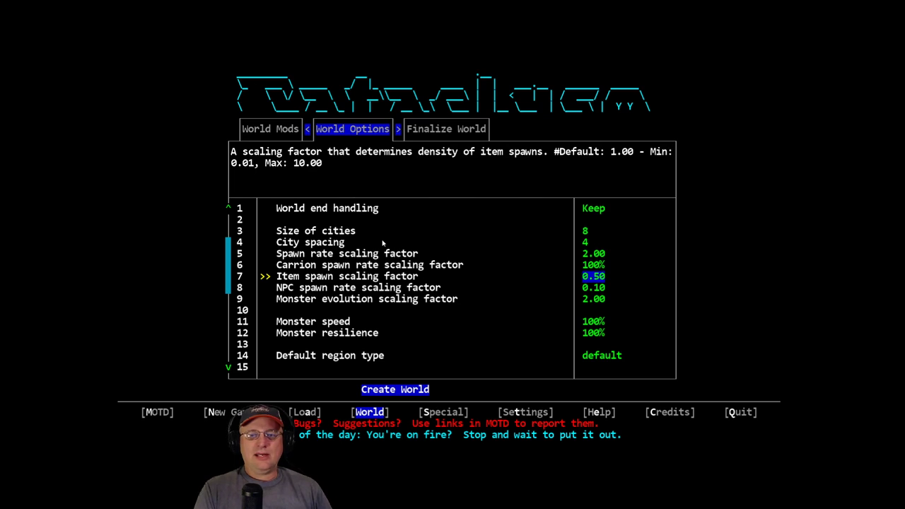
pyautogui.press('Down')
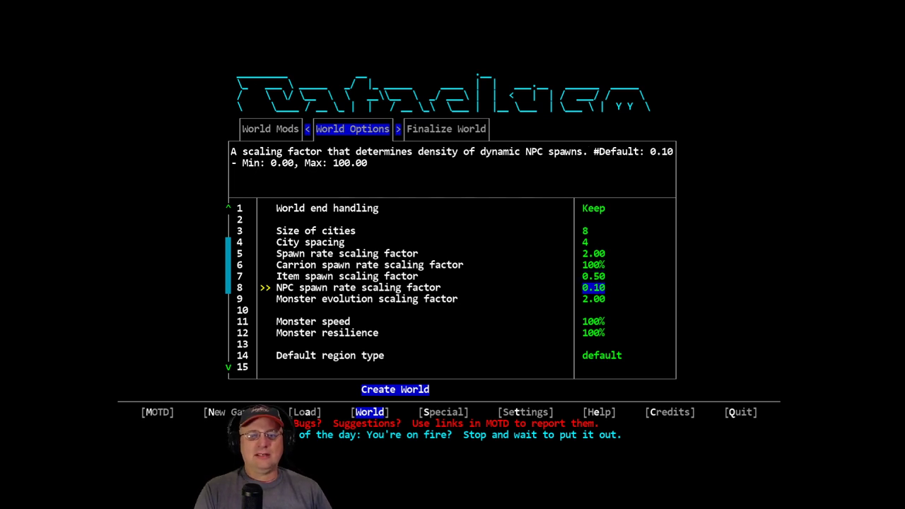
pyautogui.press('Down')
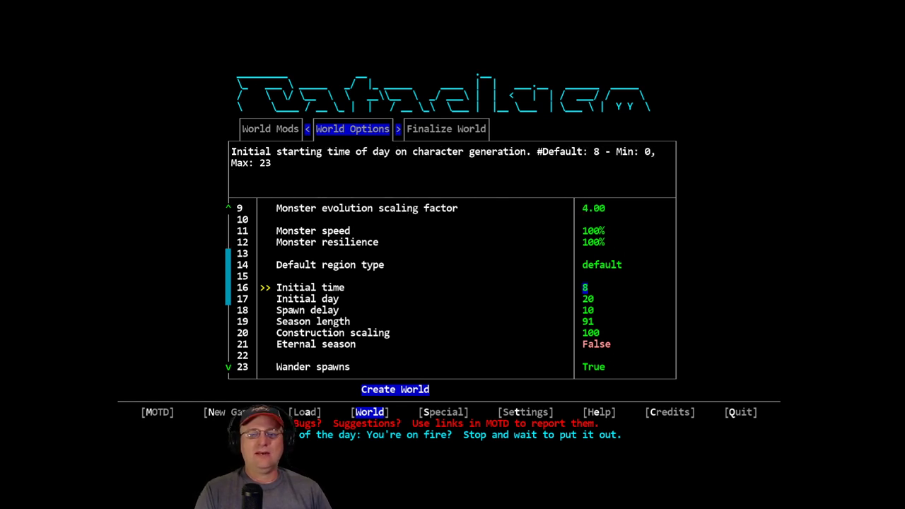
# Check initial day 20 and spawn delay 10, then lower monster evolution scaling to 2.00
pyautogui.press('Down')
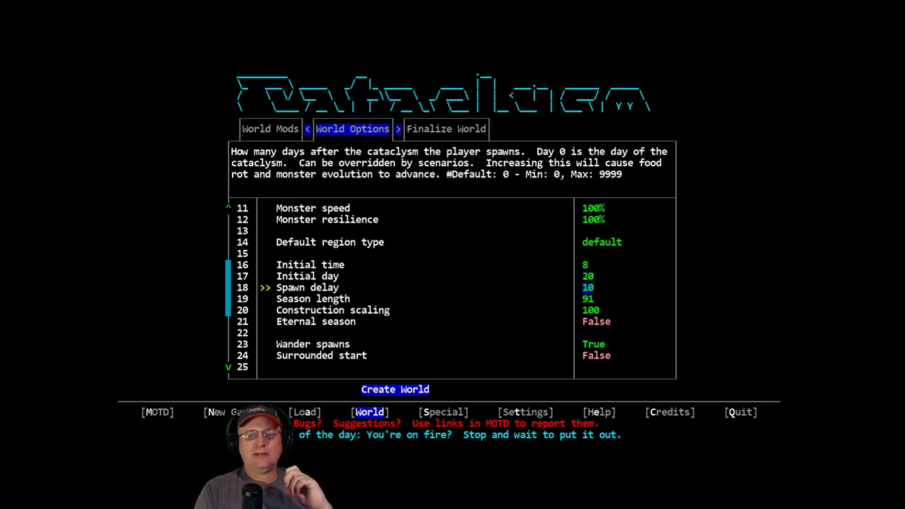
pyautogui.press('up')
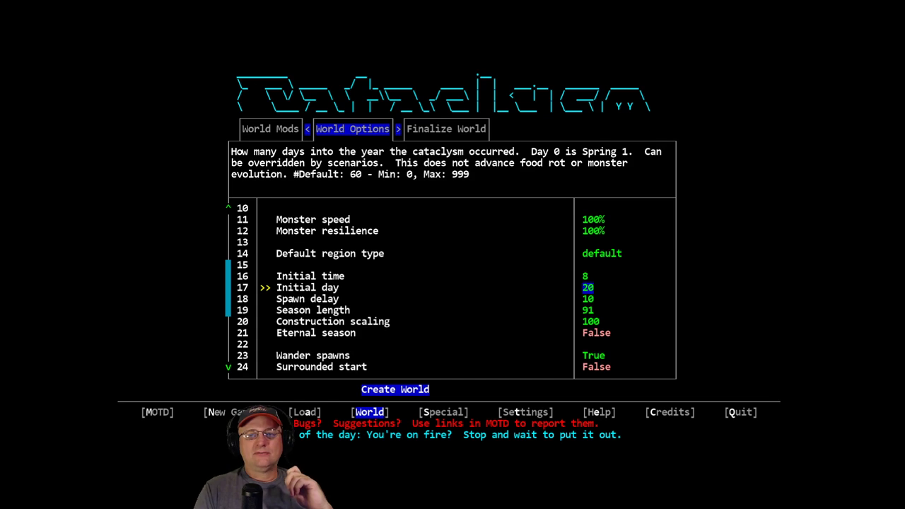
pyautogui.press('down')
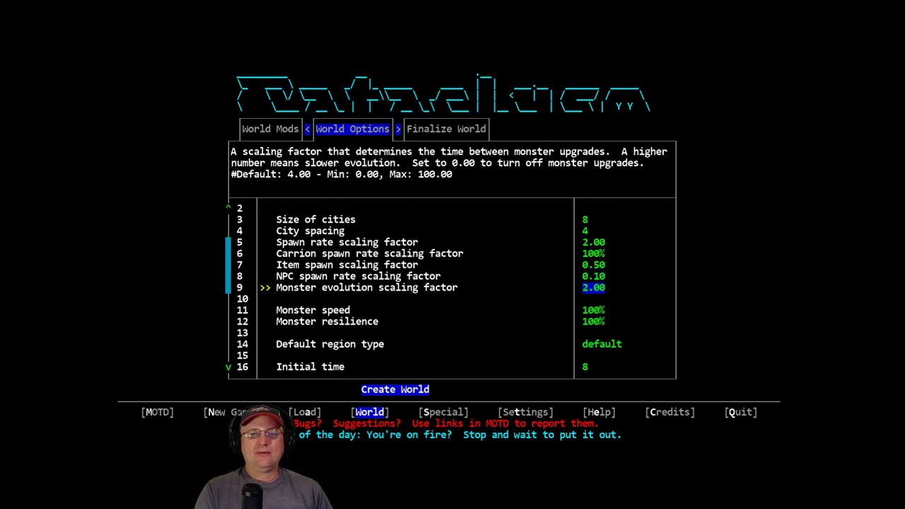
pyautogui.scroll(-3)
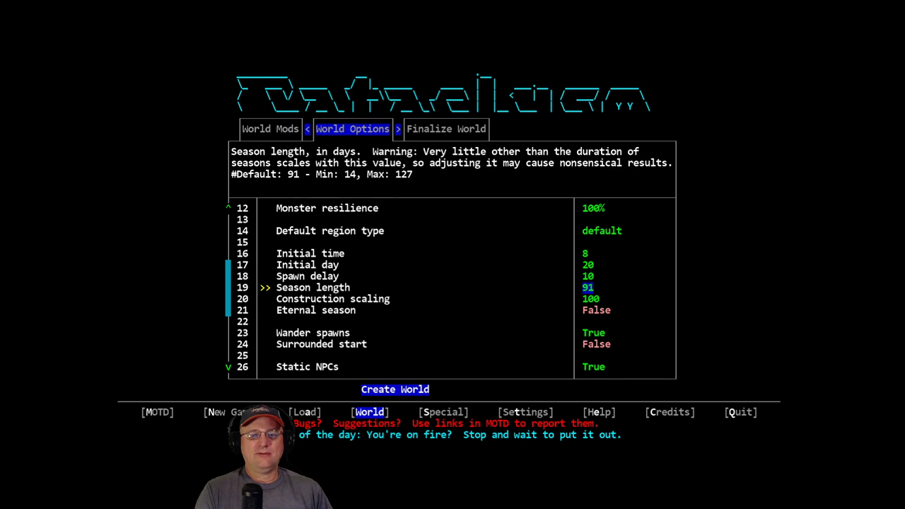
pyautogui.scroll(3)
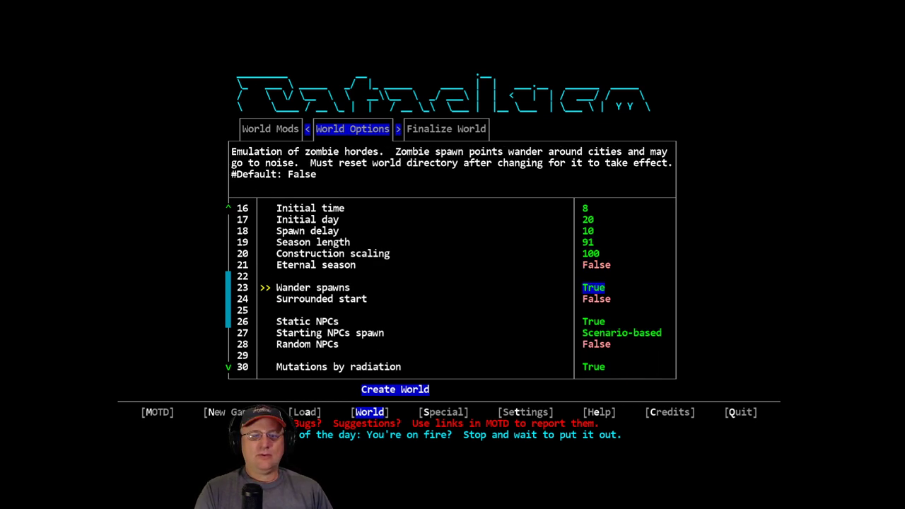
pyautogui.scroll(-3)
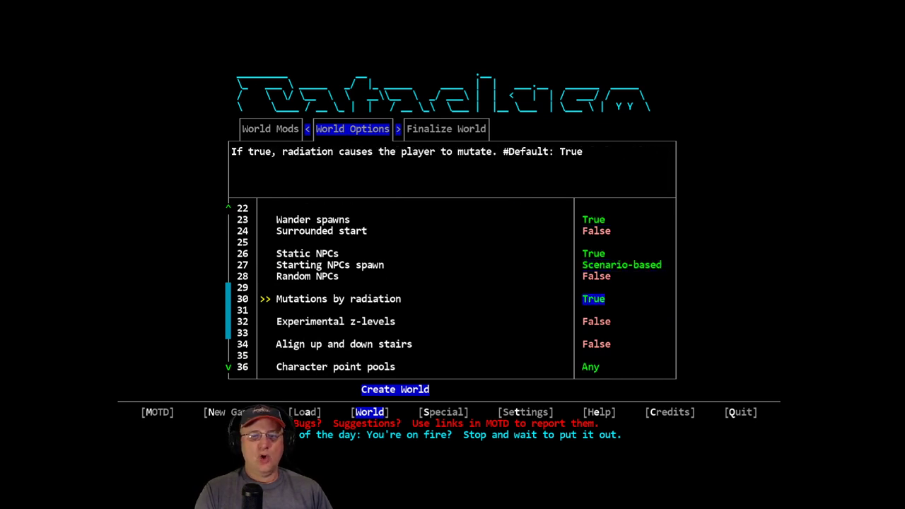
pyautogui.press('Down')
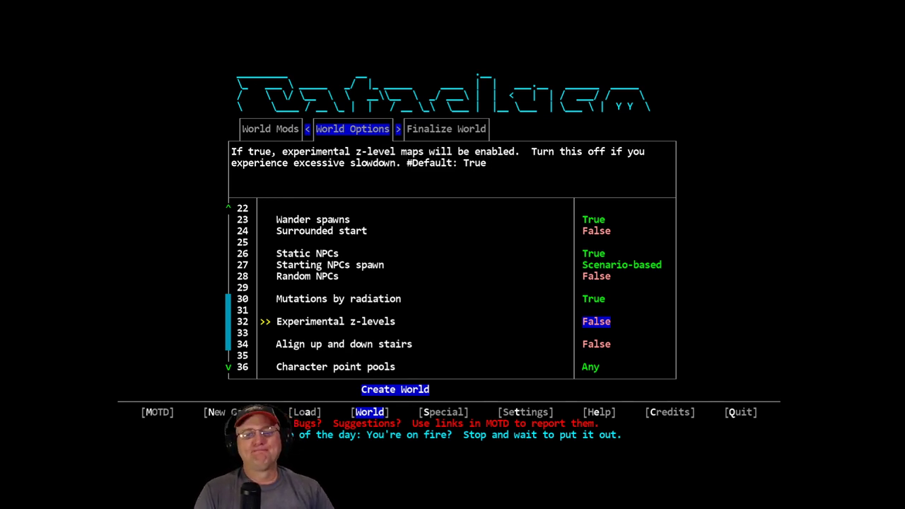
# Keep the mutation and other world options unchanged and create the world
pyautogui.press('up')
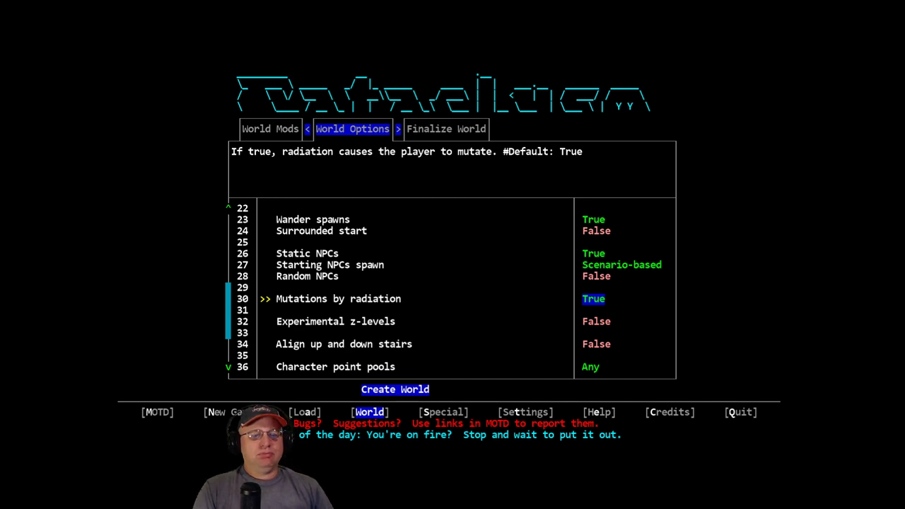
pyautogui.press('down')
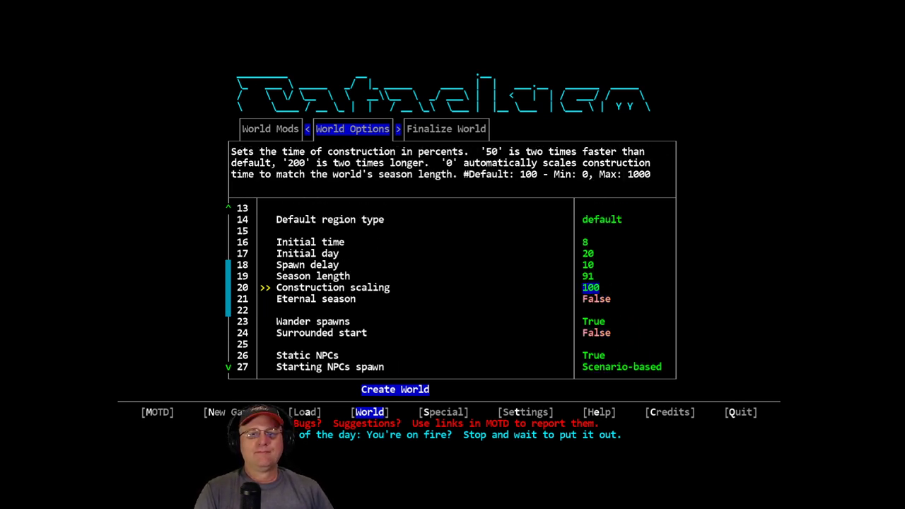
pyautogui.click(446, 129)
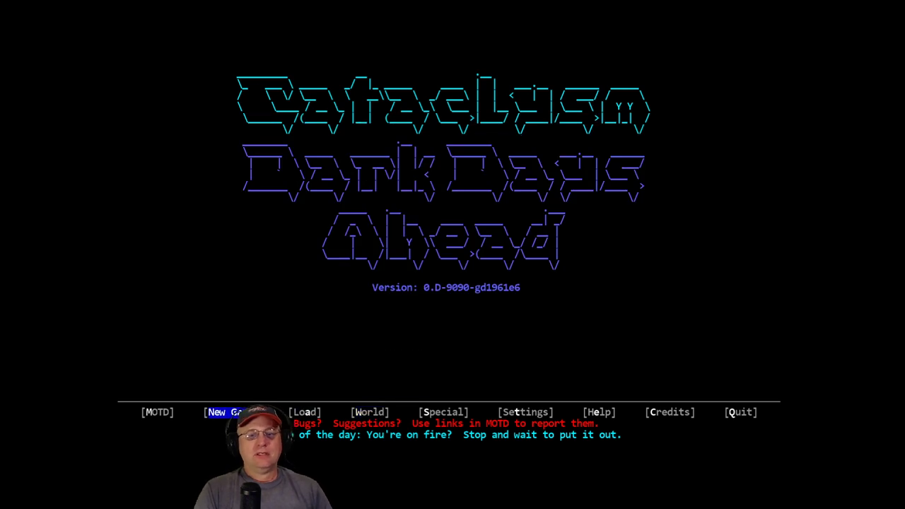
pyautogui.click(227, 413)
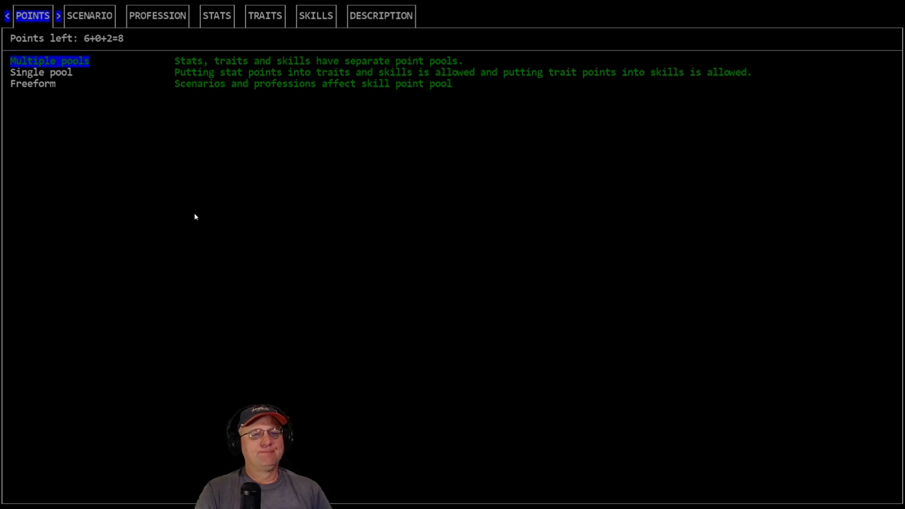
# Preview Abandoned, FEMA Death Camp and Infected, then choose The Wizard's Vacation
pyautogui.click(90, 15)
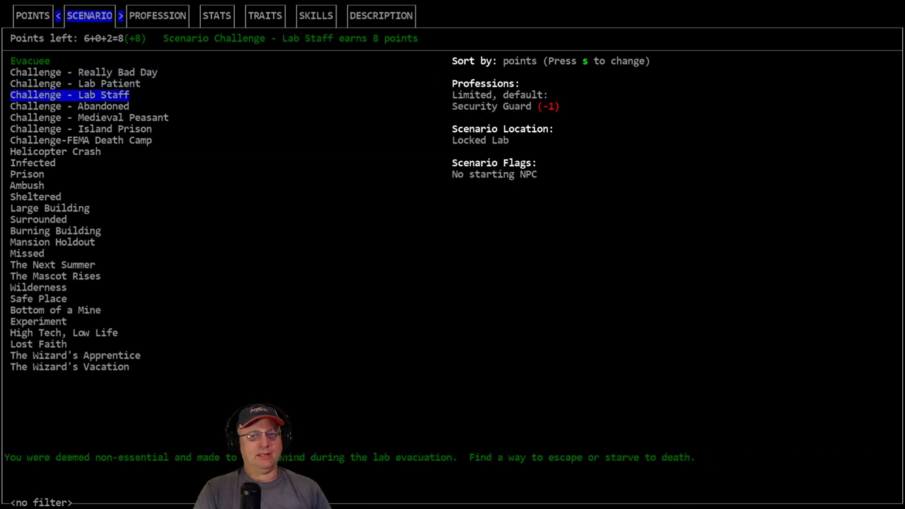
pyautogui.click(70, 106)
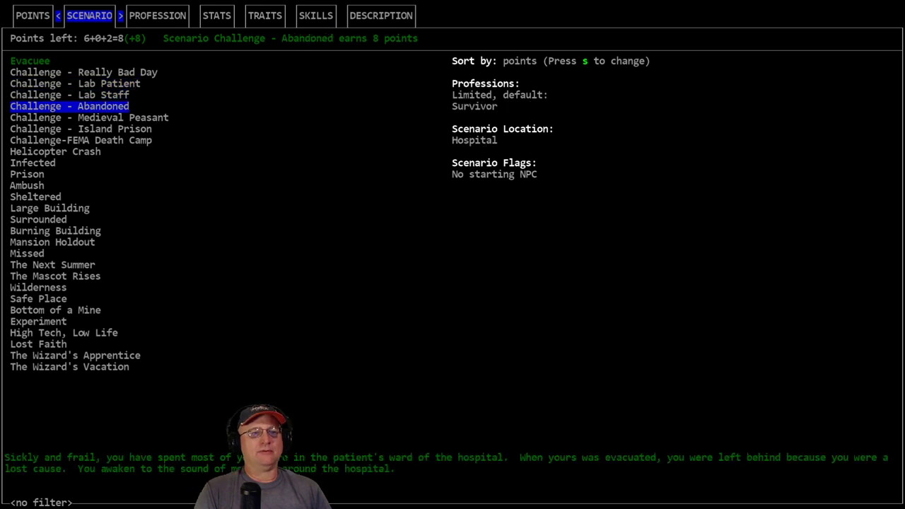
pyautogui.click(75, 83)
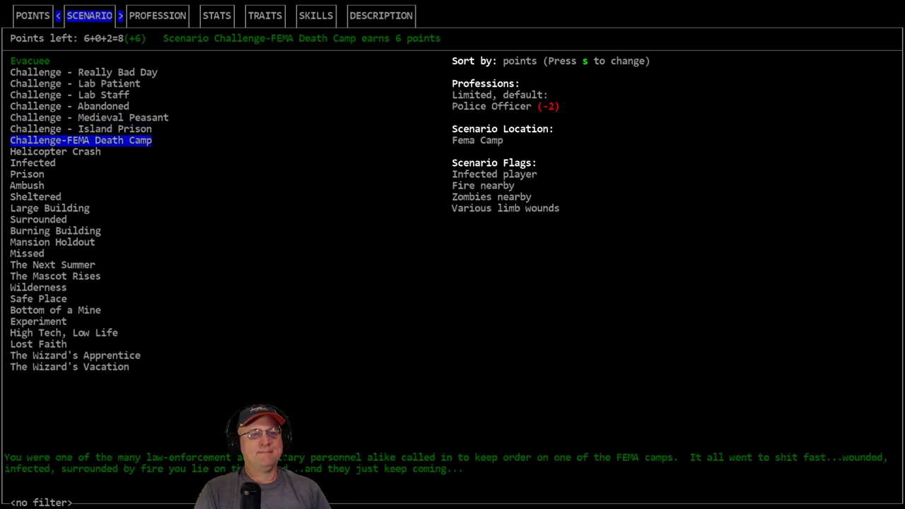
pyautogui.click(80, 128)
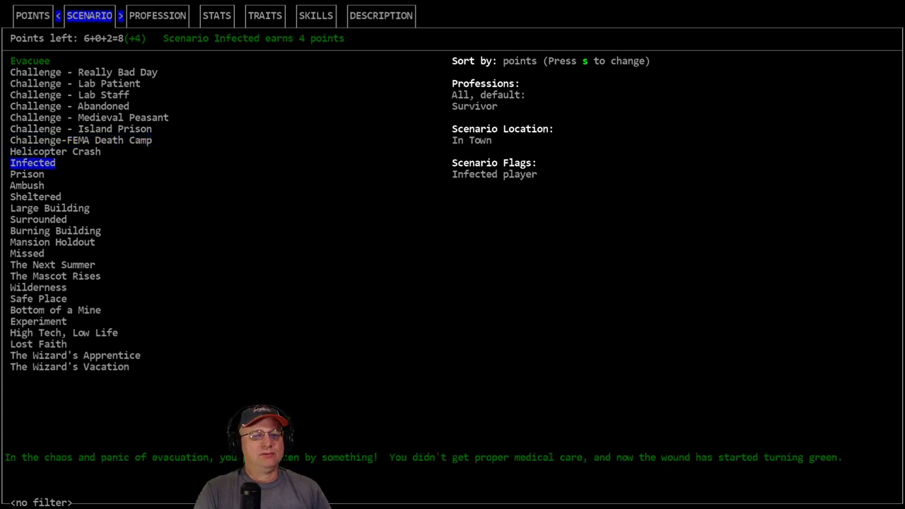
pyautogui.click(69, 366)
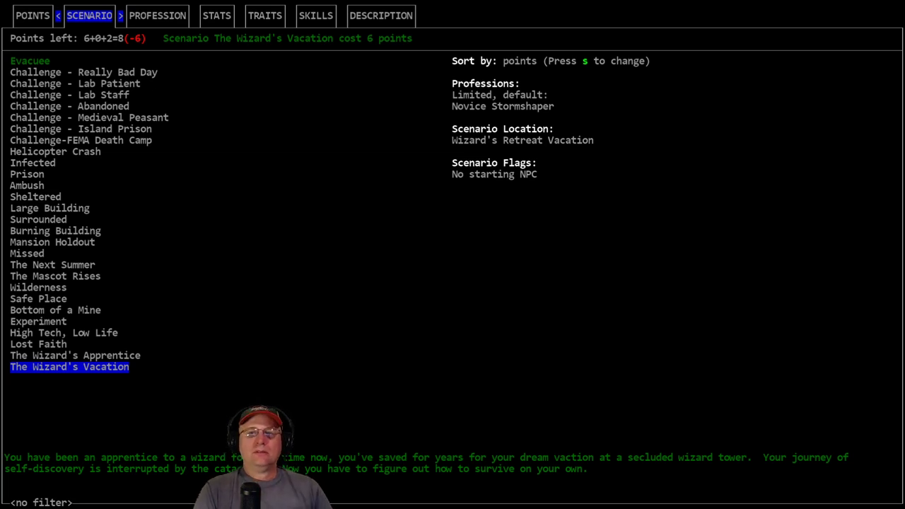
# Pick the Novice Necromancer profession for 2 points, leaving 2 points
pyautogui.click(157, 15)
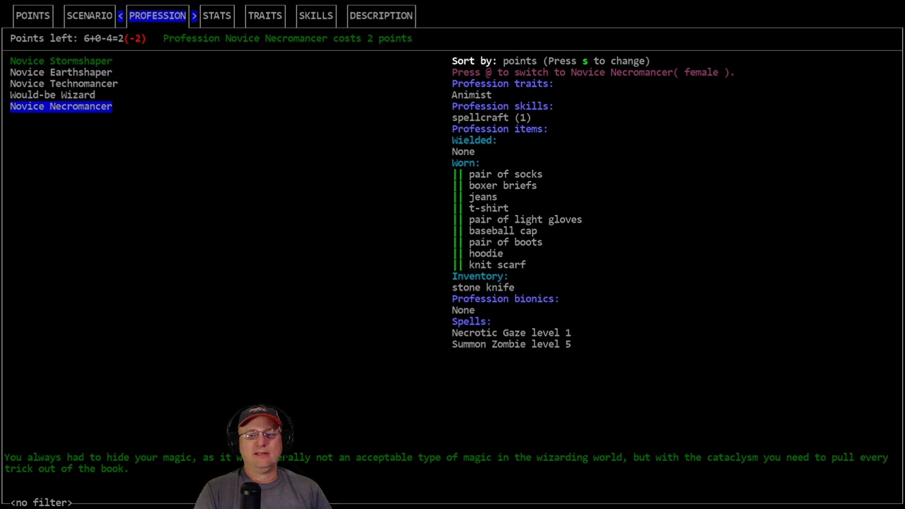
# Return to the scenario list, where The Wizard's Vacation stays selected
pyautogui.click(89, 14)
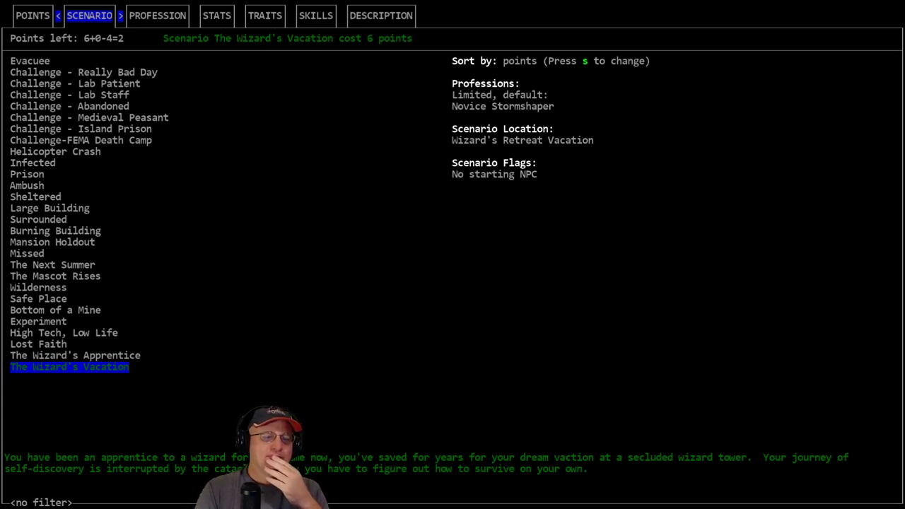
# Compare Lost Faith, Apprentice, Mascot Rises, Burning Building and Experiment, then keep Wizard's Vacation with Necromancer
pyautogui.click(38, 344)
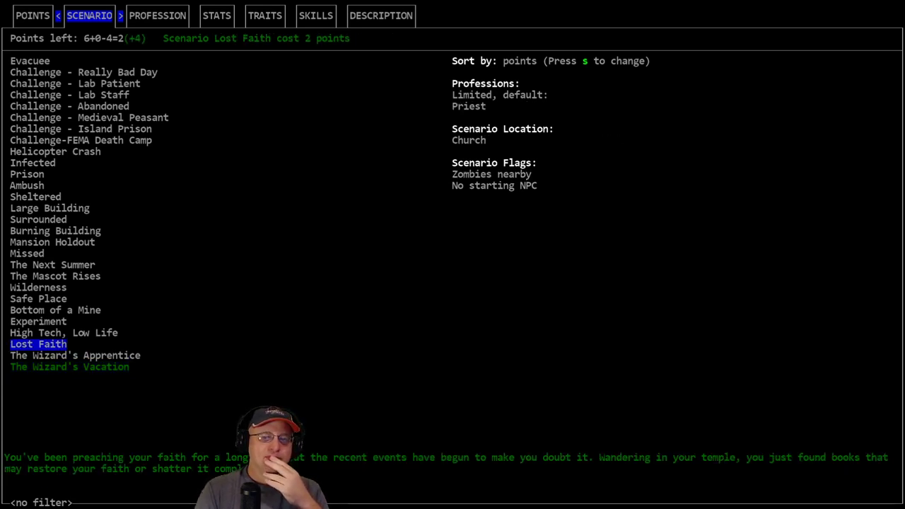
pyautogui.click(70, 366)
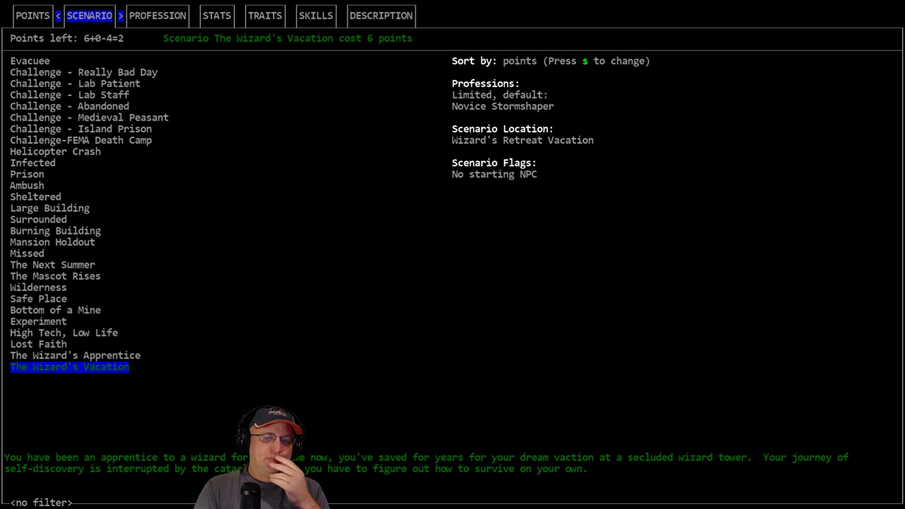
pyautogui.click(75, 355)
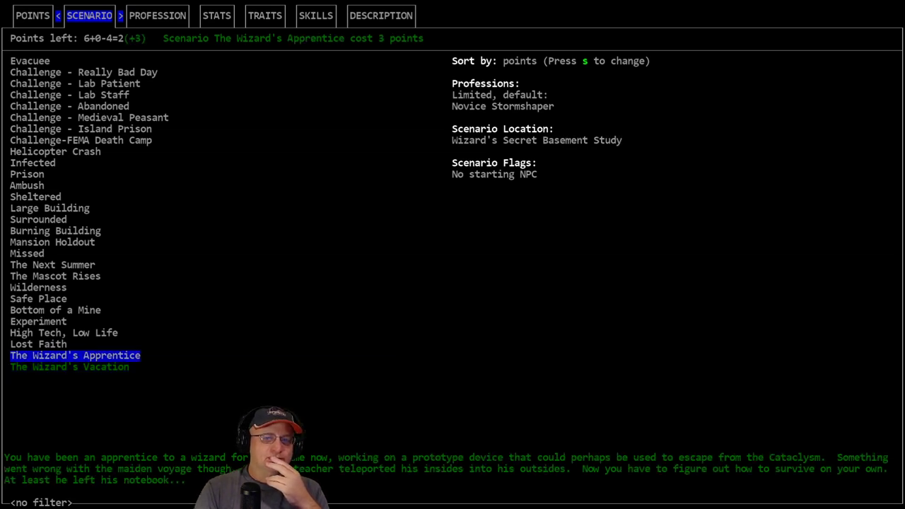
pyautogui.click(55, 276)
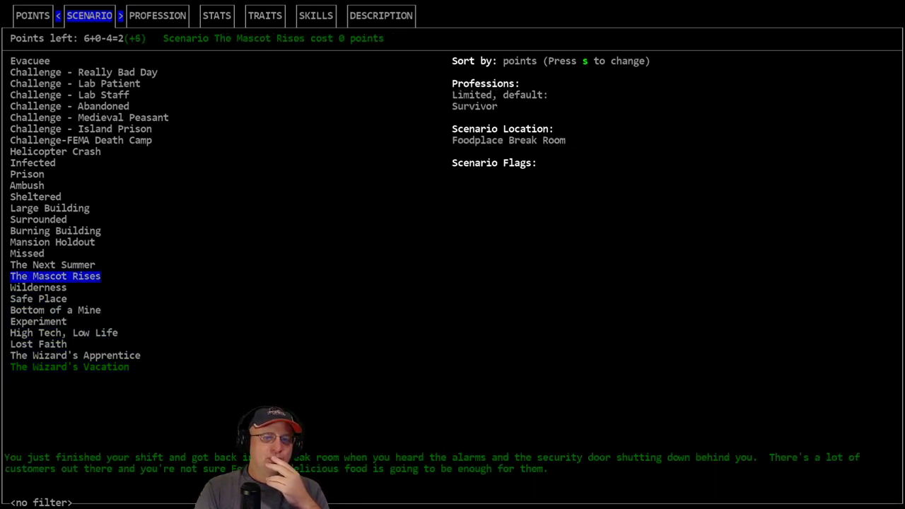
pyautogui.click(55, 230)
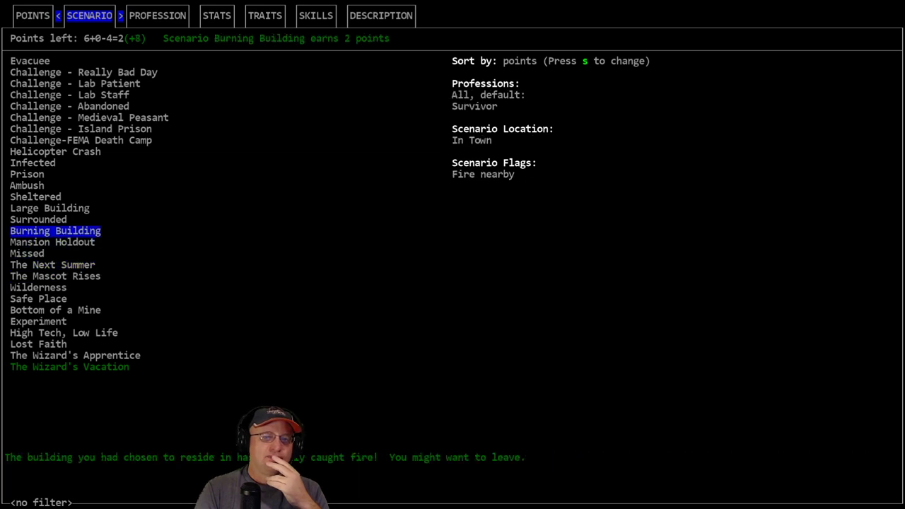
pyautogui.click(38, 321)
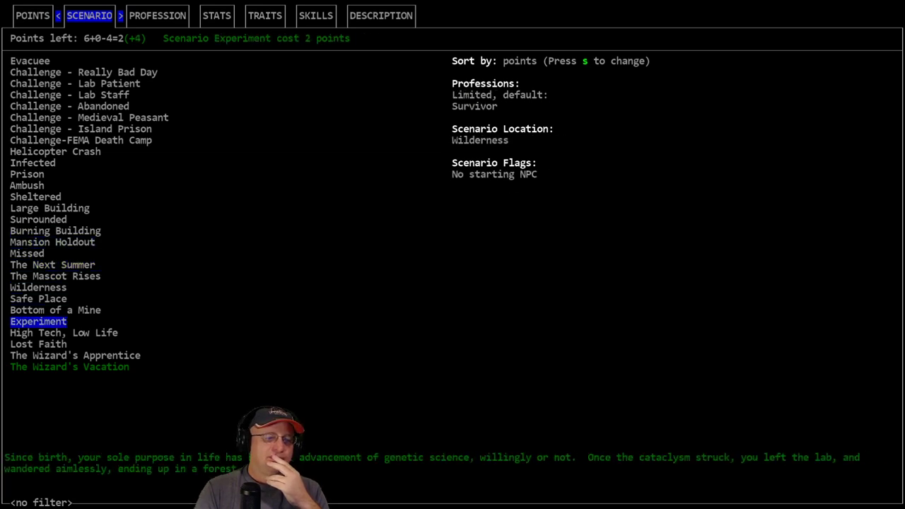
pyautogui.click(69, 367)
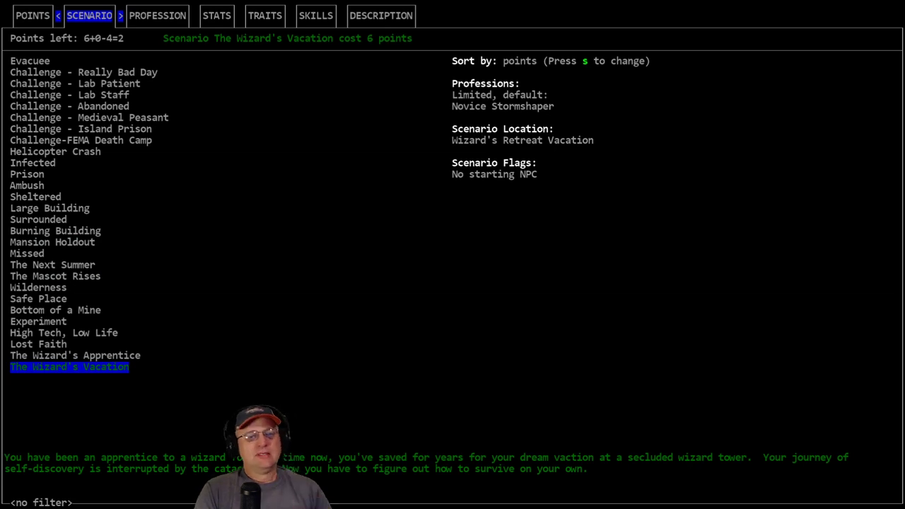
pyautogui.click(157, 15)
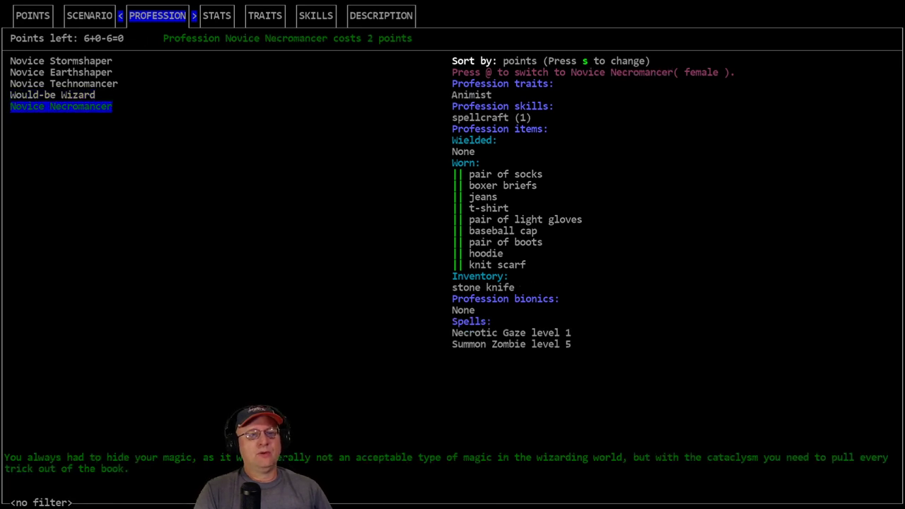
# Raise Intelligence to 11 on the STATS tab, leaving -3 points
pyautogui.click(89, 14)
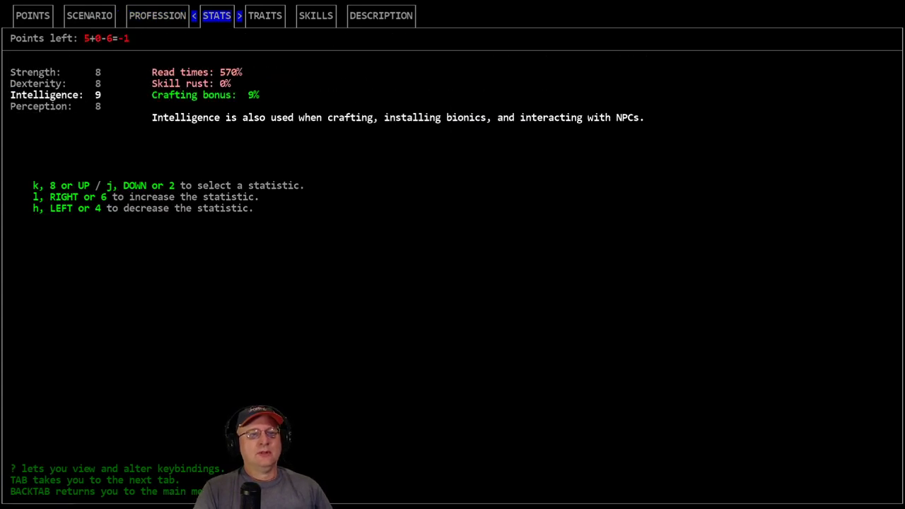
pyautogui.press('l')
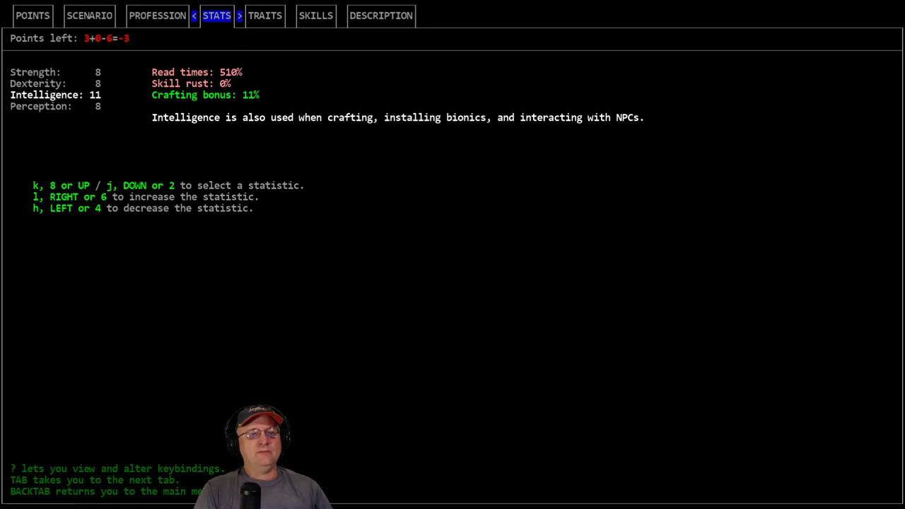
pyautogui.click(265, 15)
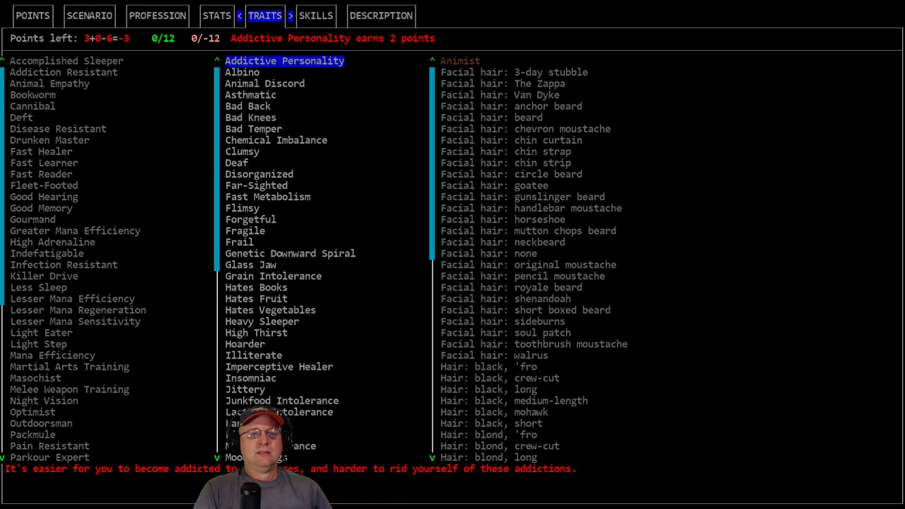
# Take the negative trait Genetic Downward Spiral for 12 points, bringing points left to 9
pyautogui.click(290, 253)
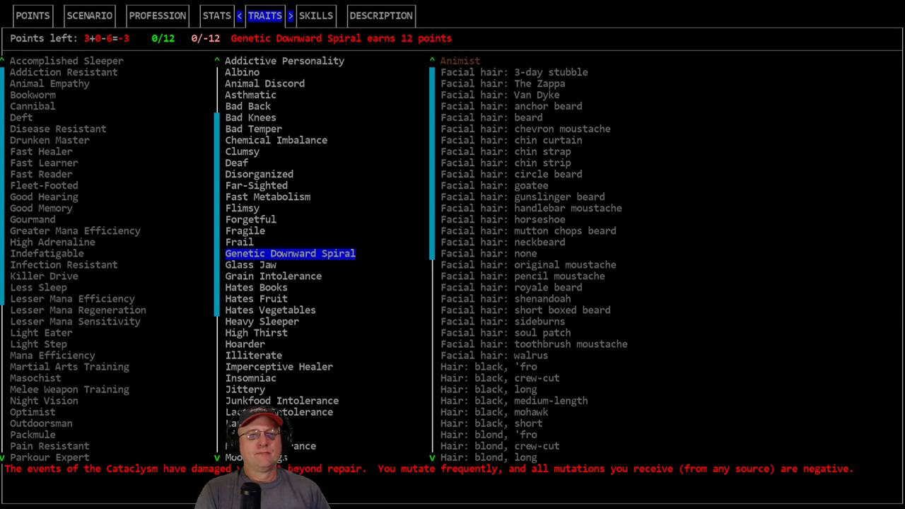
pyautogui.click(290, 253)
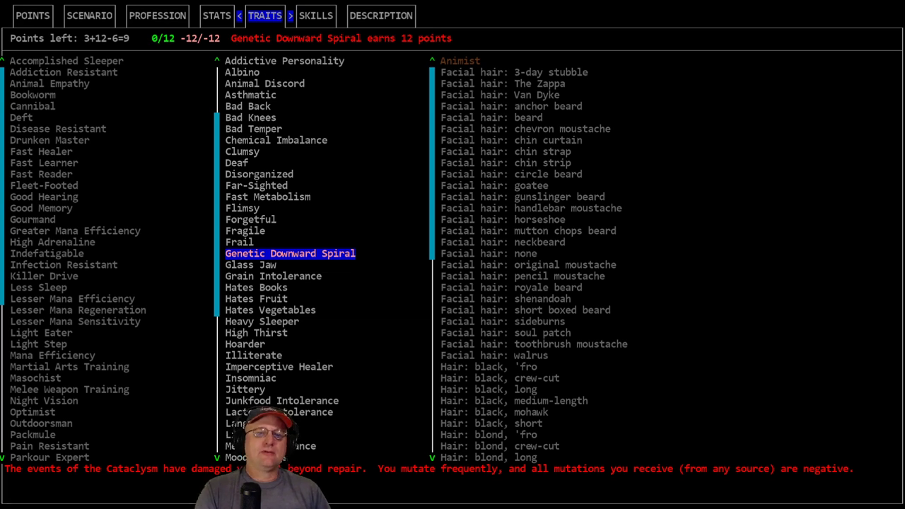
pyautogui.moveTo(195, 217)
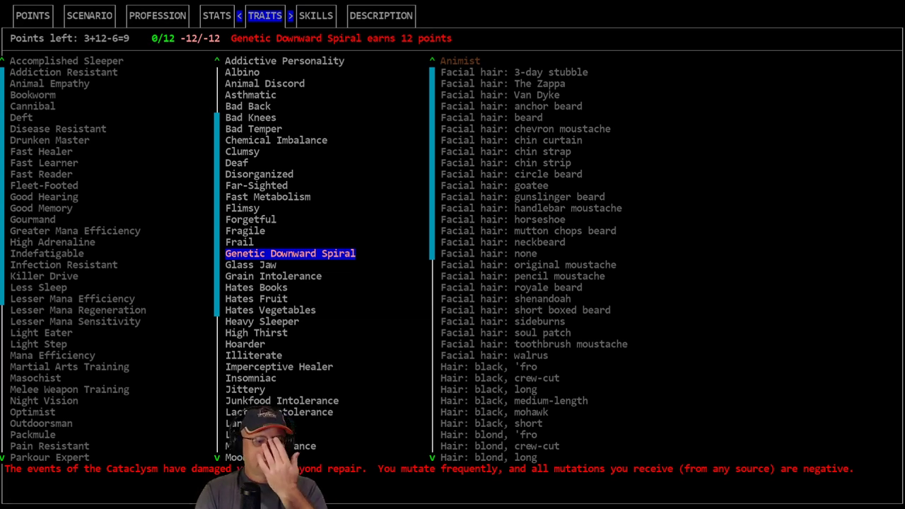
pyautogui.click(217, 14)
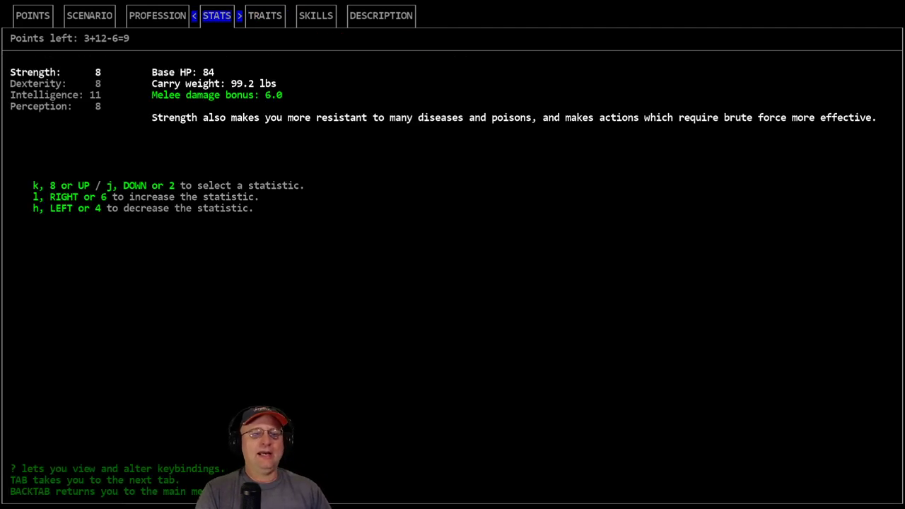
# Browse the positive traits and preview Greater Mana Efficiency at 4 points
pyautogui.click(265, 15)
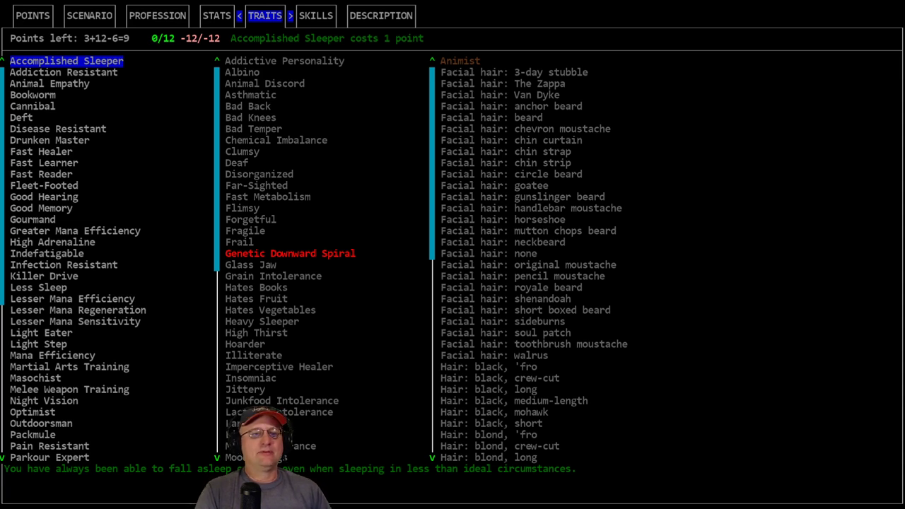
pyautogui.click(63, 72)
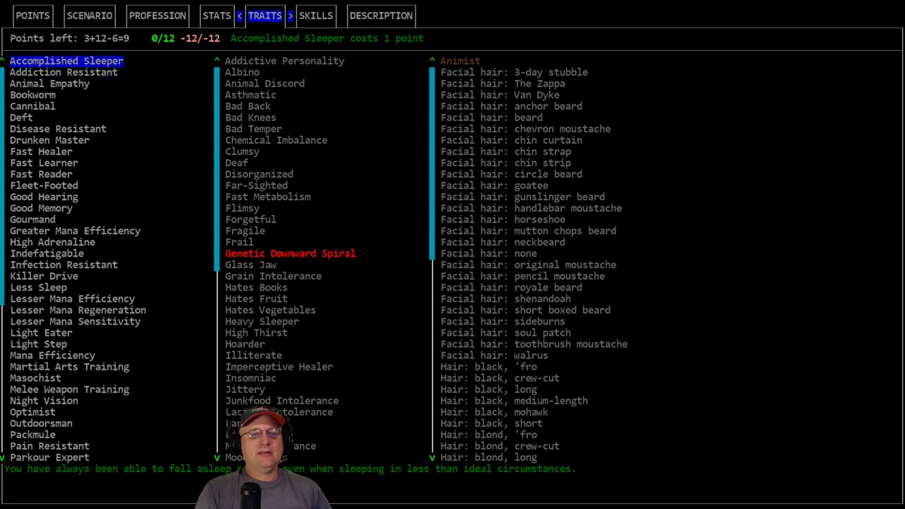
pyautogui.click(245, 231)
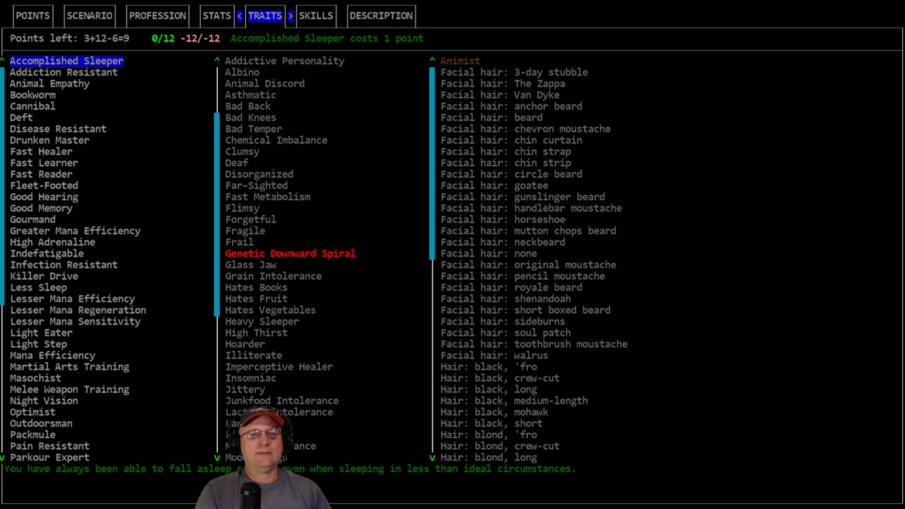
pyautogui.click(218, 15)
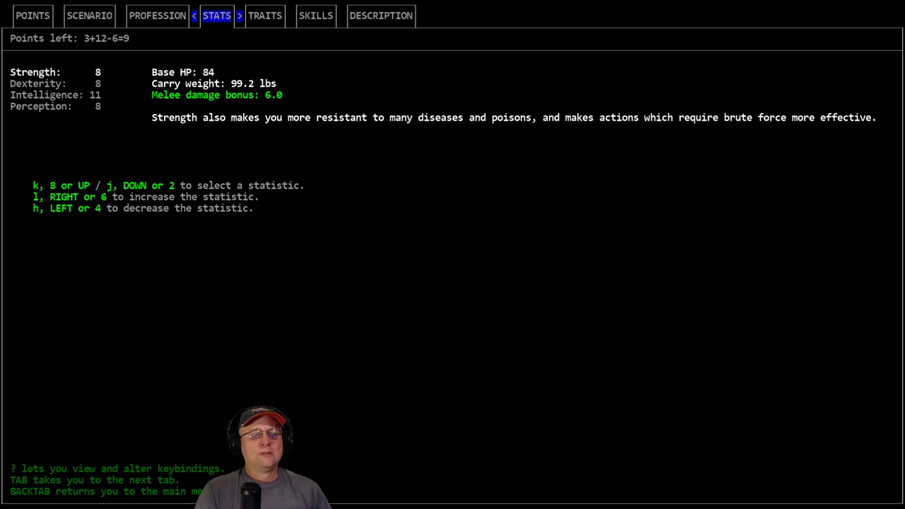
pyautogui.click(264, 15)
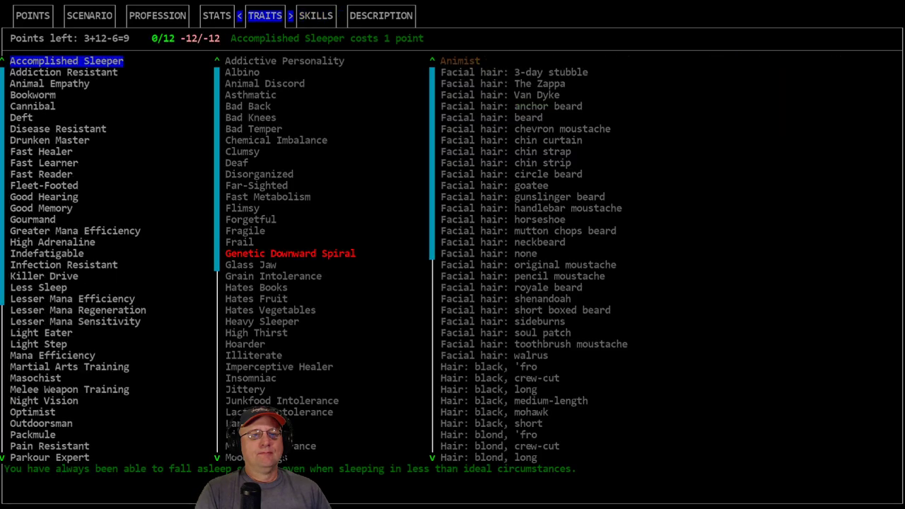
pyautogui.click(75, 231)
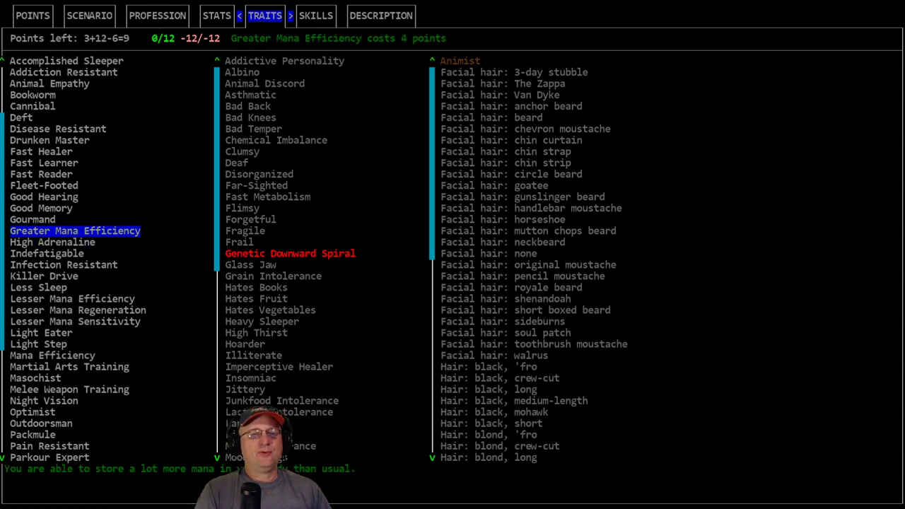
# Take Greater Mana Efficiency, leaving 5 points, after checking the submachine guns and spellcraft skills
pyautogui.click(316, 16)
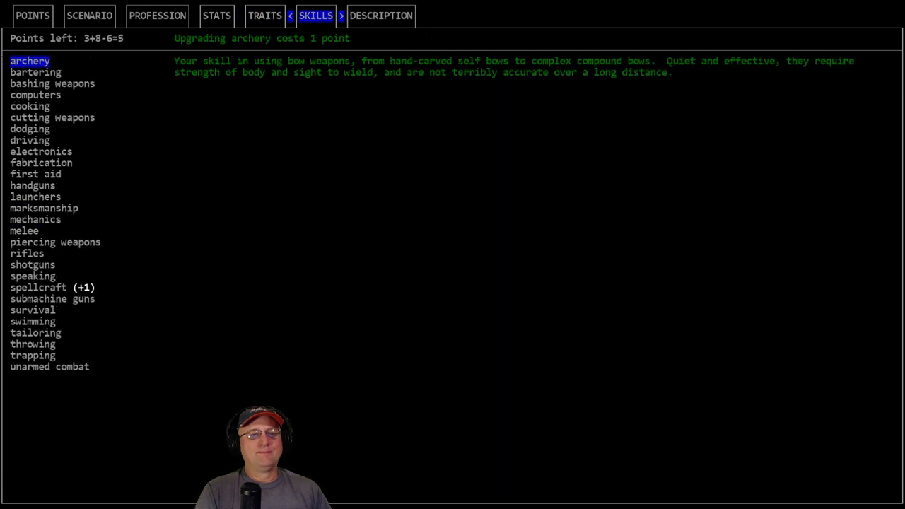
pyautogui.click(52, 298)
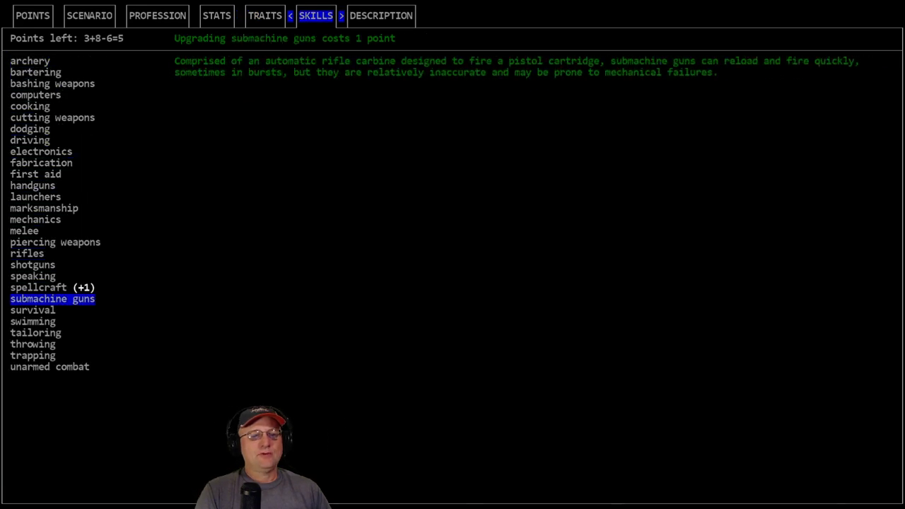
pyautogui.click(38, 288)
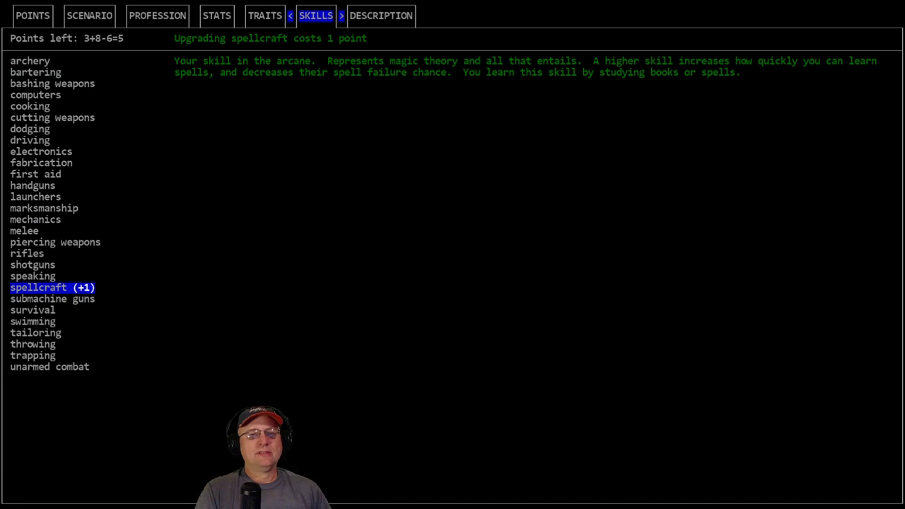
pyautogui.click(264, 15)
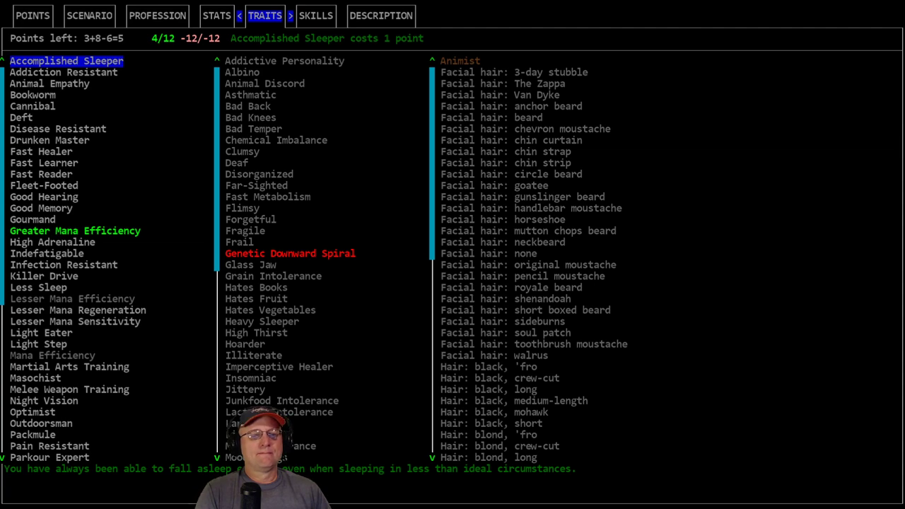
# Read Strong Stomach, Spiritual and Night Vision, then take Night Vision, leaving 3 points
pyautogui.click(316, 16)
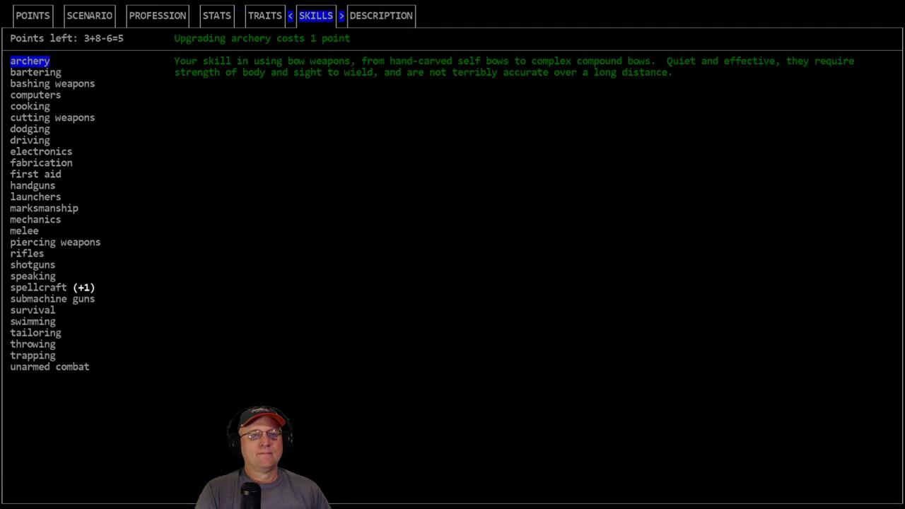
pyautogui.click(264, 15)
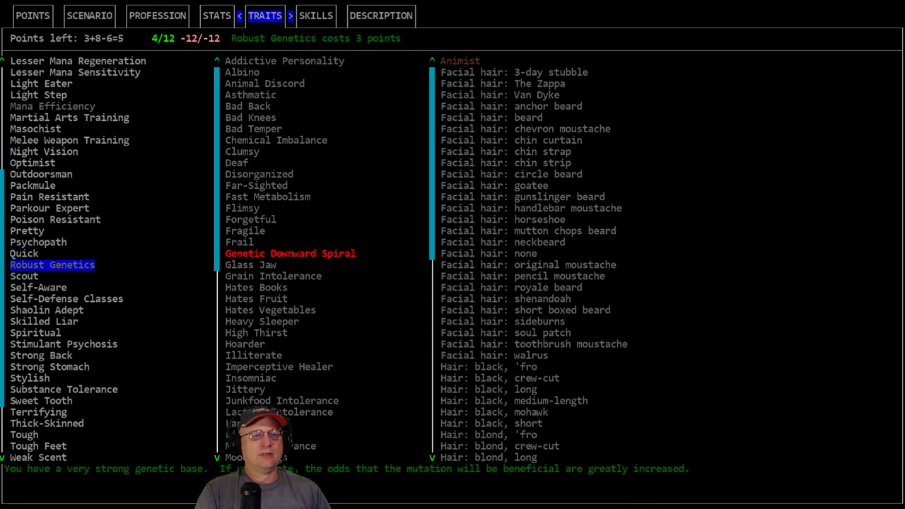
pyautogui.click(46, 309)
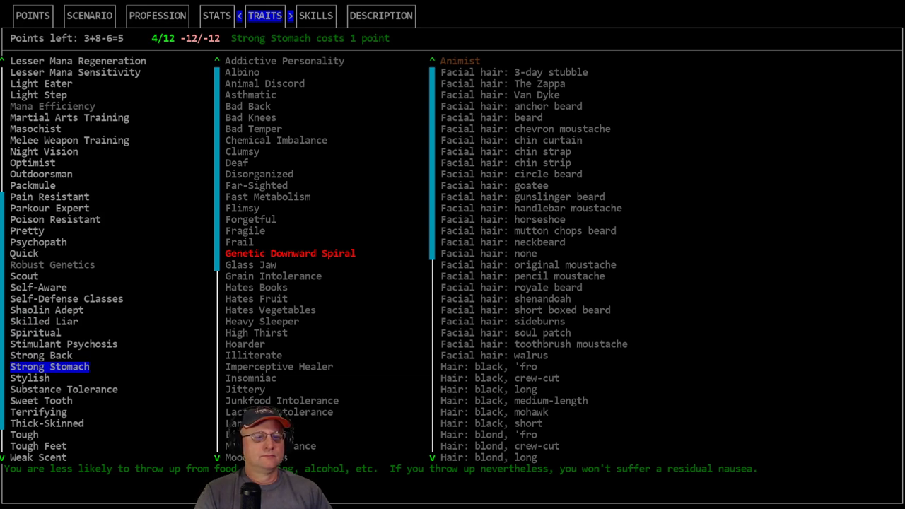
pyautogui.click(35, 332)
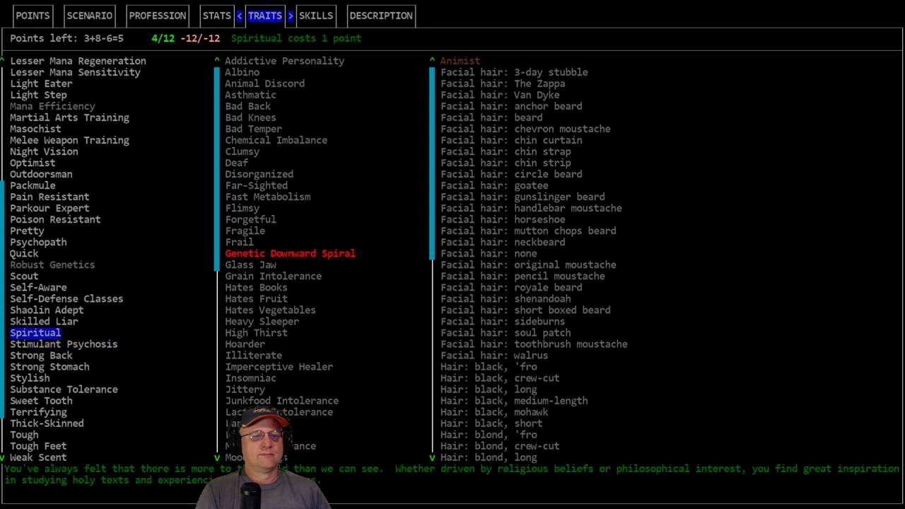
pyautogui.click(38, 287)
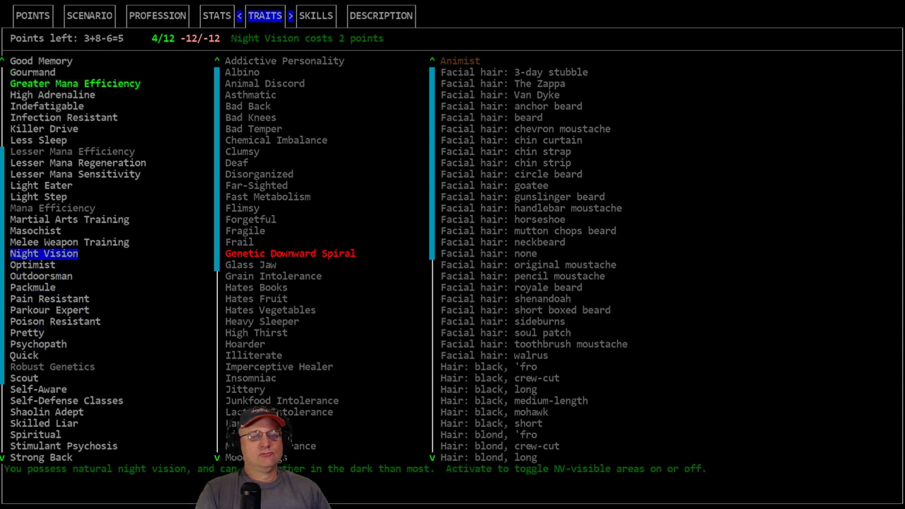
pyautogui.click(70, 253)
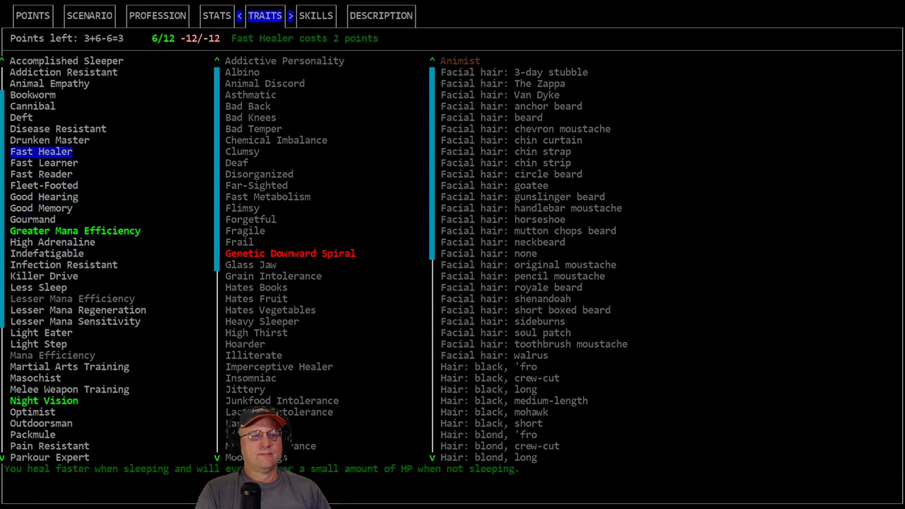
# Read the Fast Reader, Accomplished Sleeper, Addiction Resistant, Bookworm and Deft traits, then view skills
pyautogui.click(41, 174)
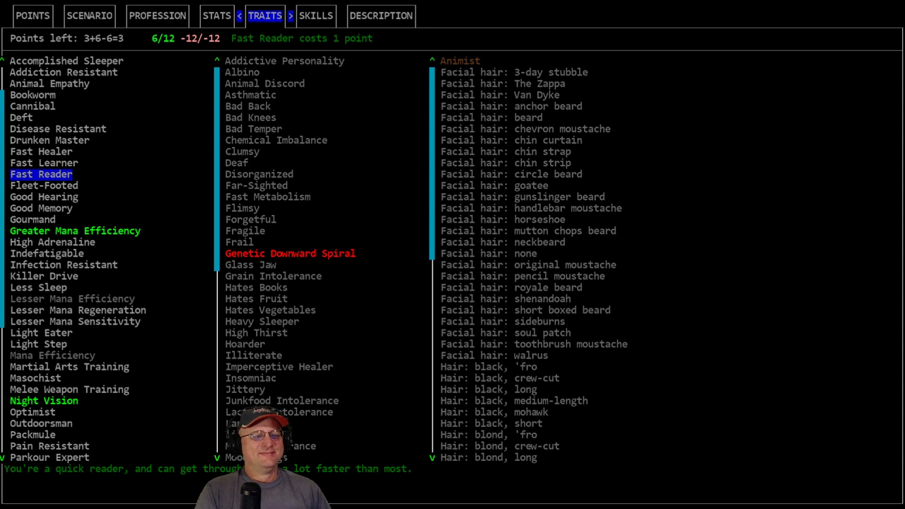
pyautogui.click(66, 60)
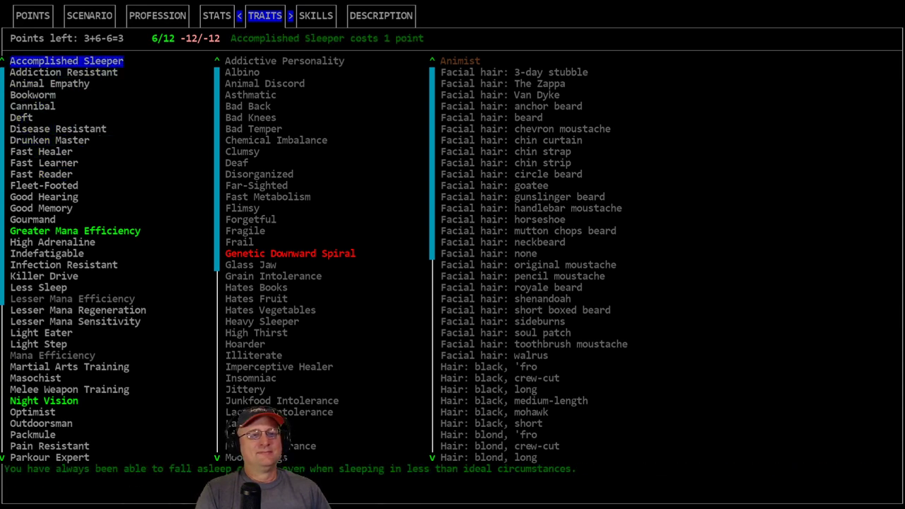
pyautogui.click(63, 72)
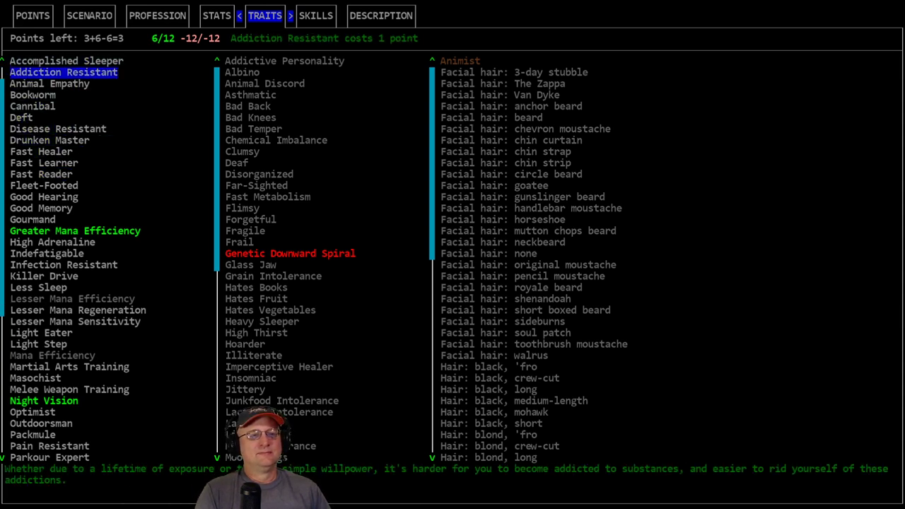
pyautogui.click(33, 95)
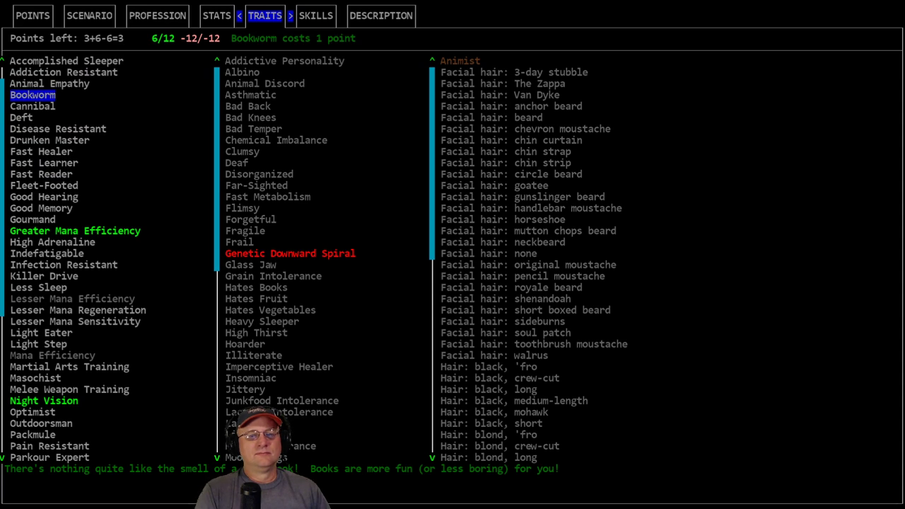
pyautogui.click(21, 118)
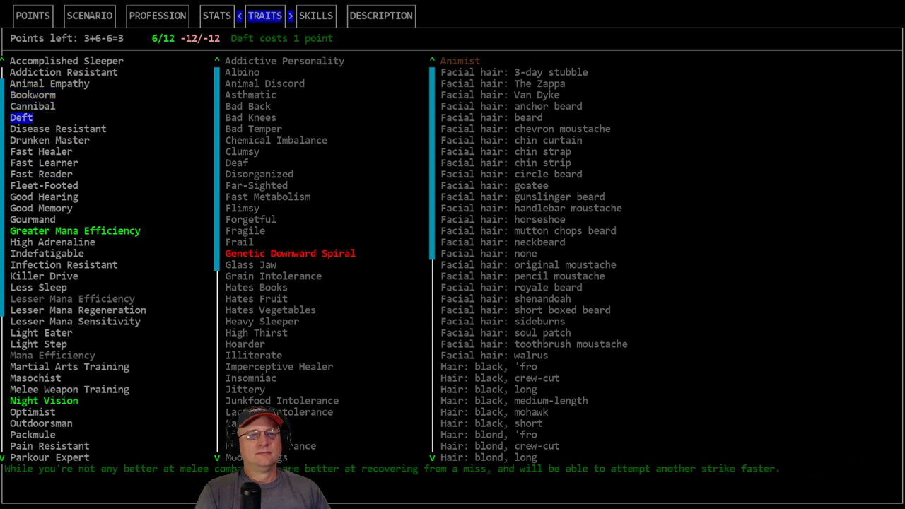
pyautogui.click(315, 16)
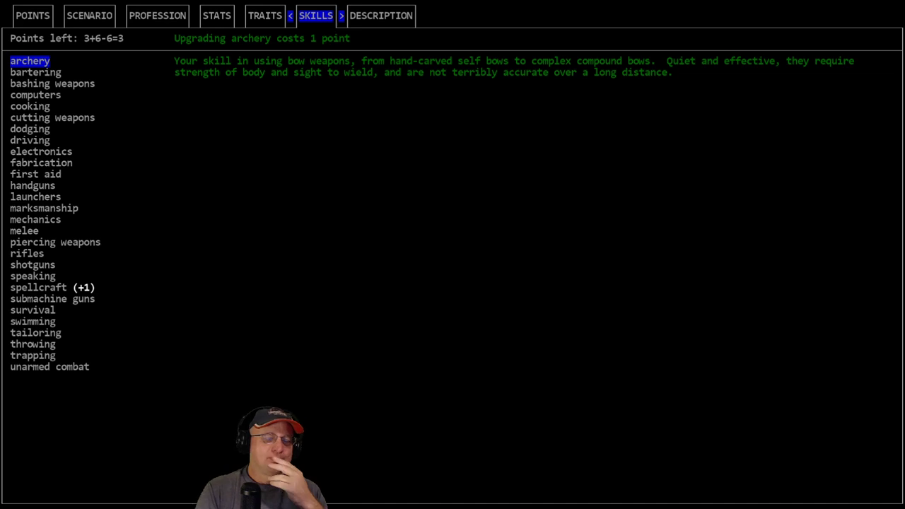
# Check the character's attributes, then return to the trait list previewing Fast Reader
pyautogui.click(265, 15)
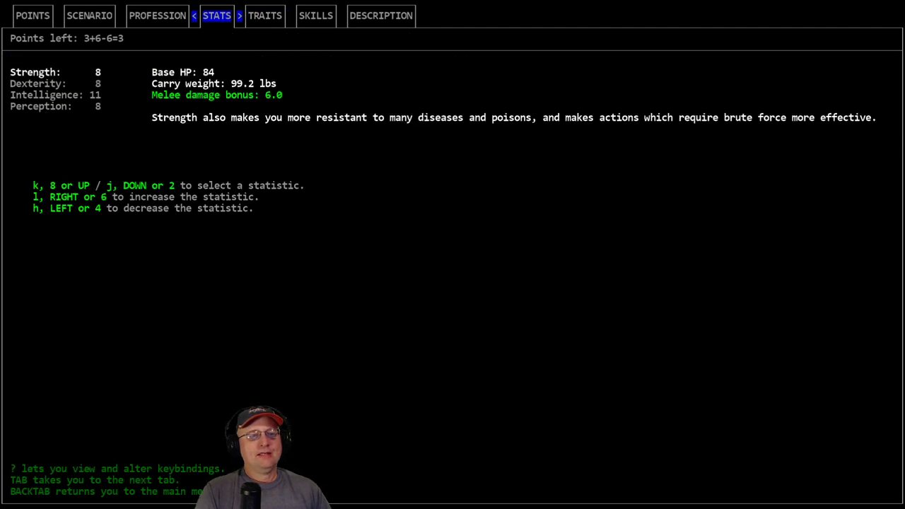
pyautogui.click(264, 15)
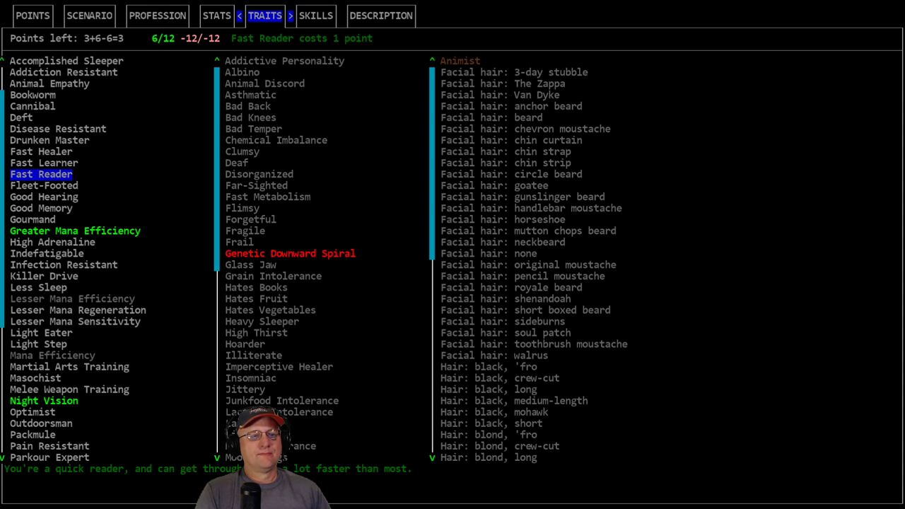
# Review Good Memory, Greater Mana Efficiency and Indefatigable, spending two points to leave 1
pyautogui.click(41, 208)
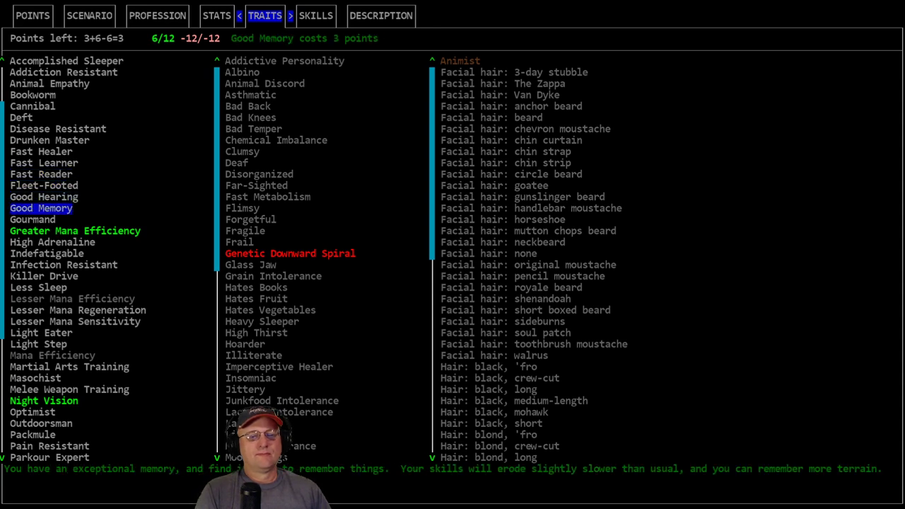
pyautogui.click(75, 230)
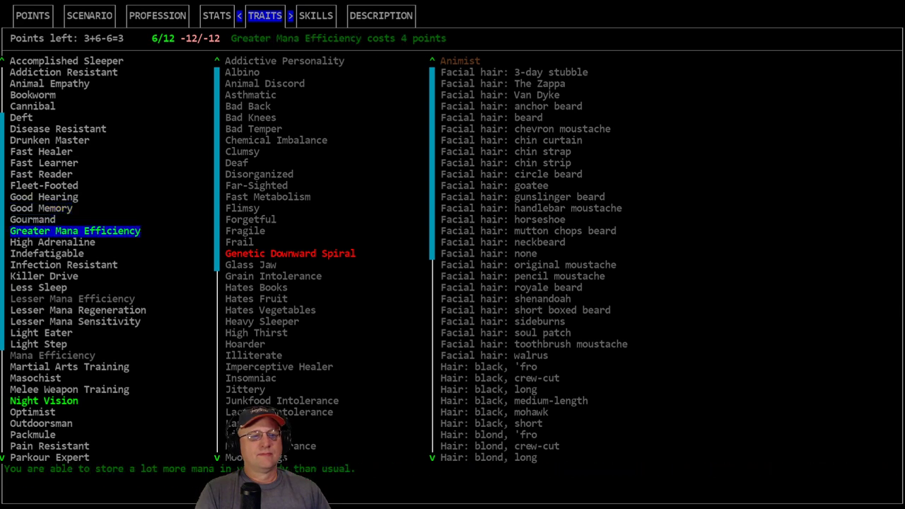
pyautogui.click(48, 254)
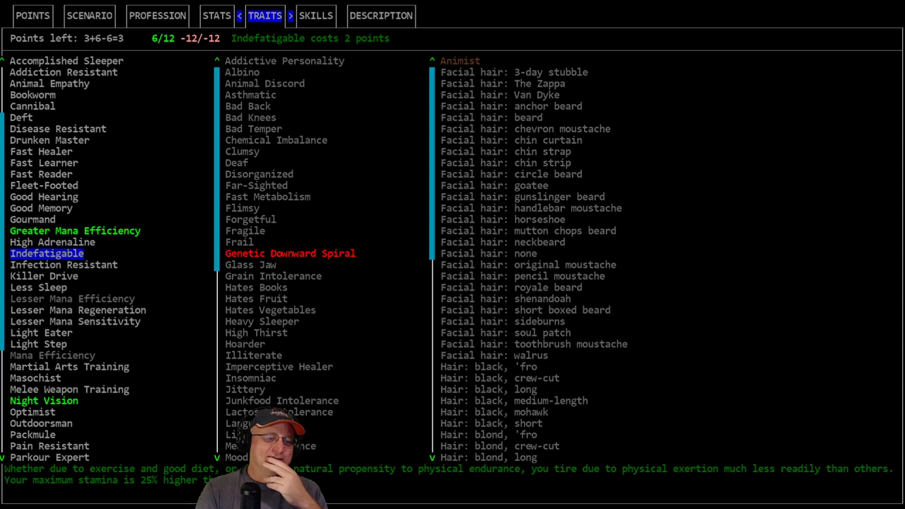
pyautogui.click(217, 15)
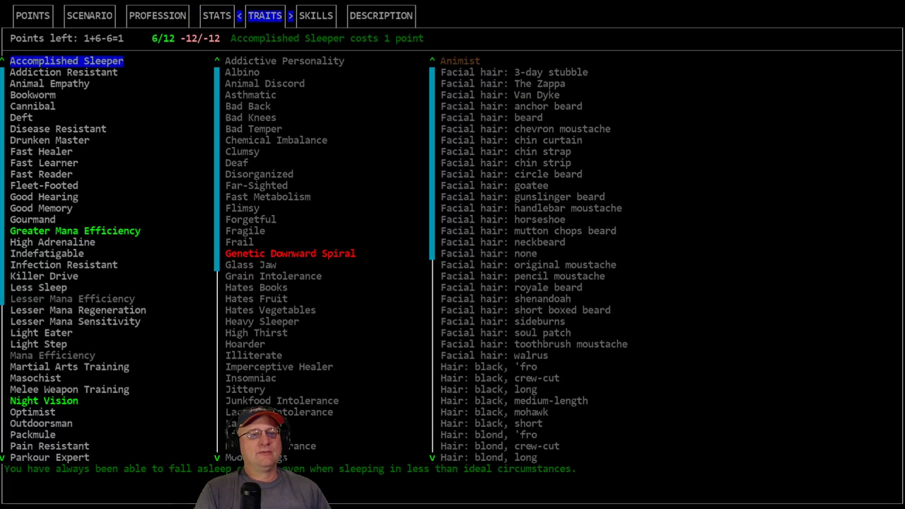
pyautogui.click(41, 174)
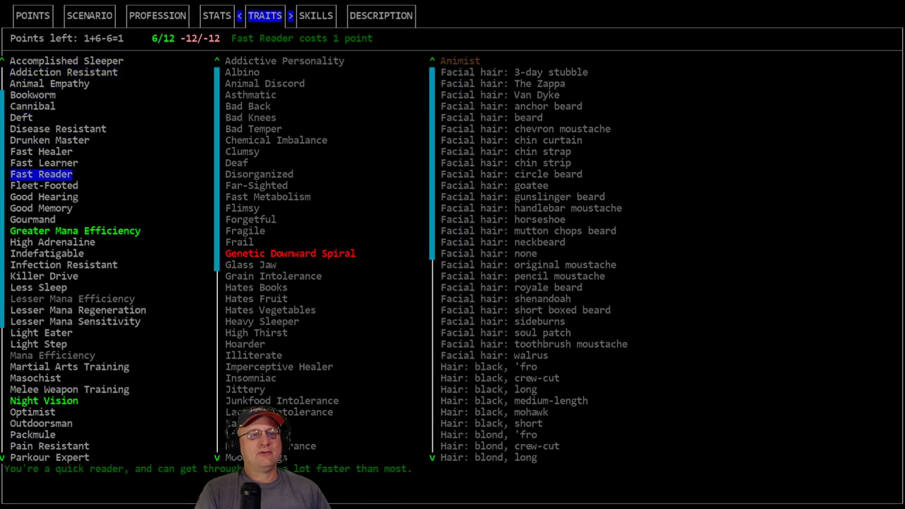
# Take Fast Reader with the last point, read Fleet-Footed, High Adrenaline and Drunken Master, then open the description
pyautogui.click(254, 355)
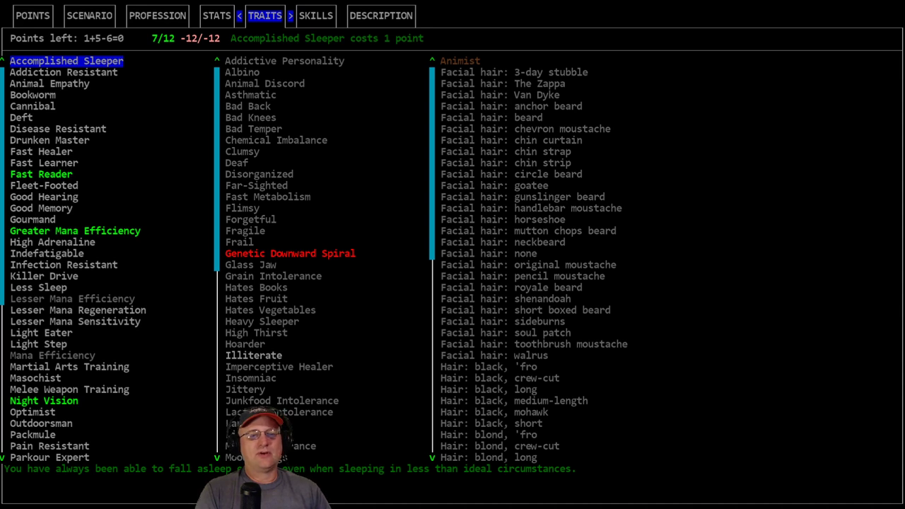
pyautogui.click(44, 163)
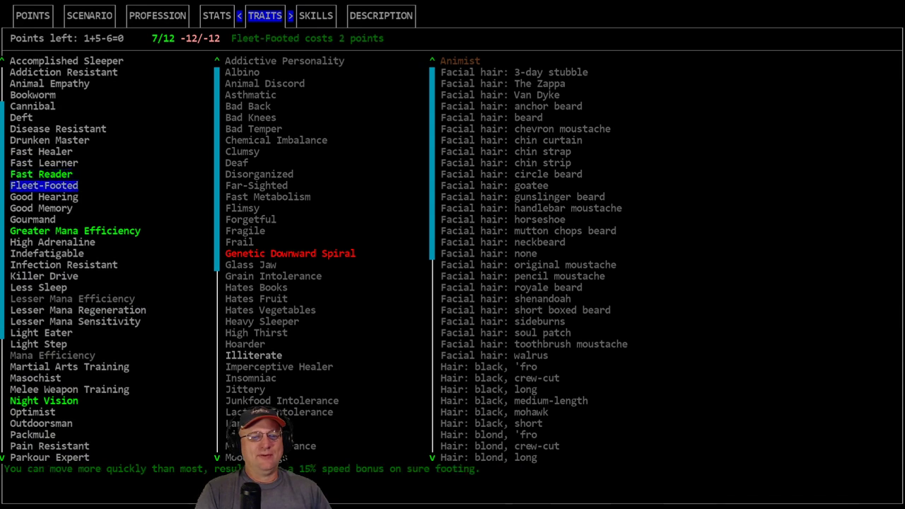
pyautogui.click(75, 231)
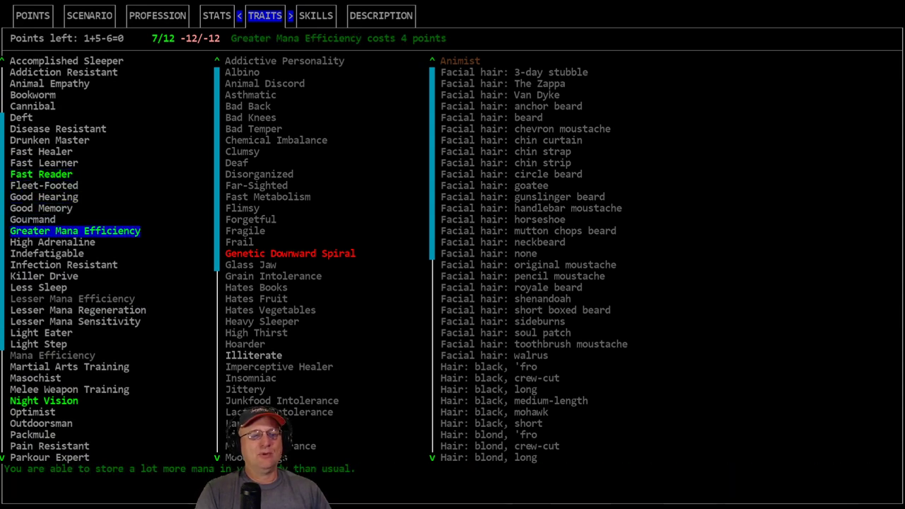
pyautogui.click(52, 242)
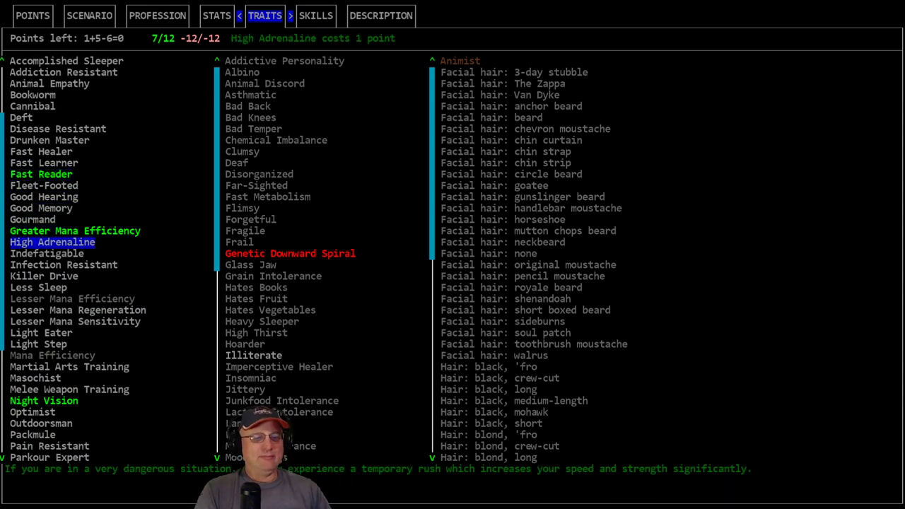
pyautogui.click(50, 141)
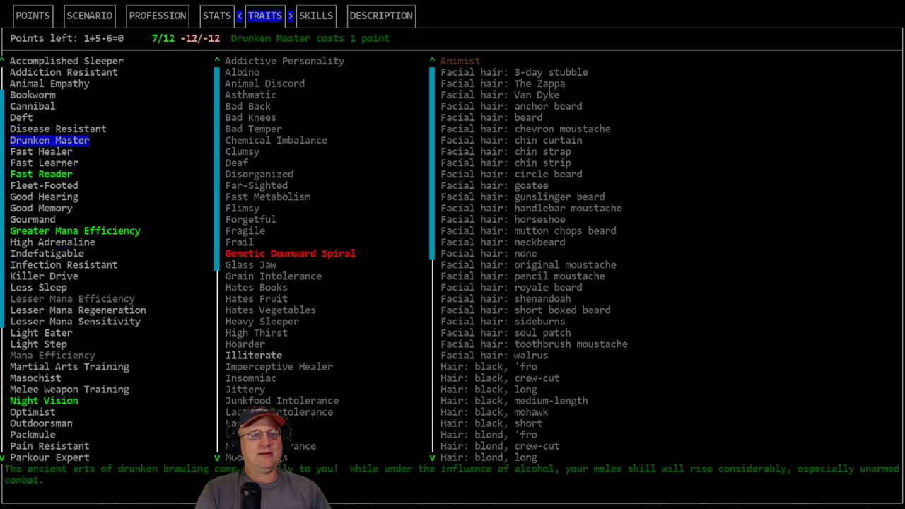
pyautogui.click(316, 15)
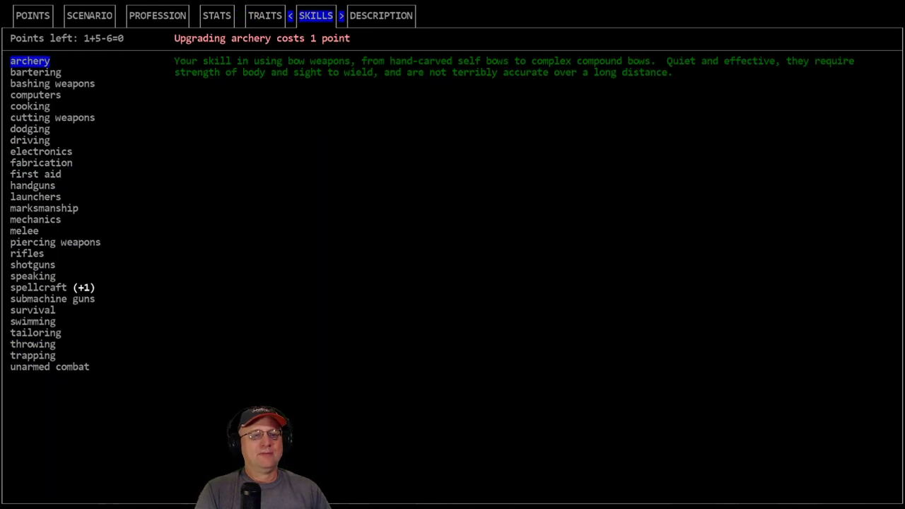
pyautogui.click(216, 16)
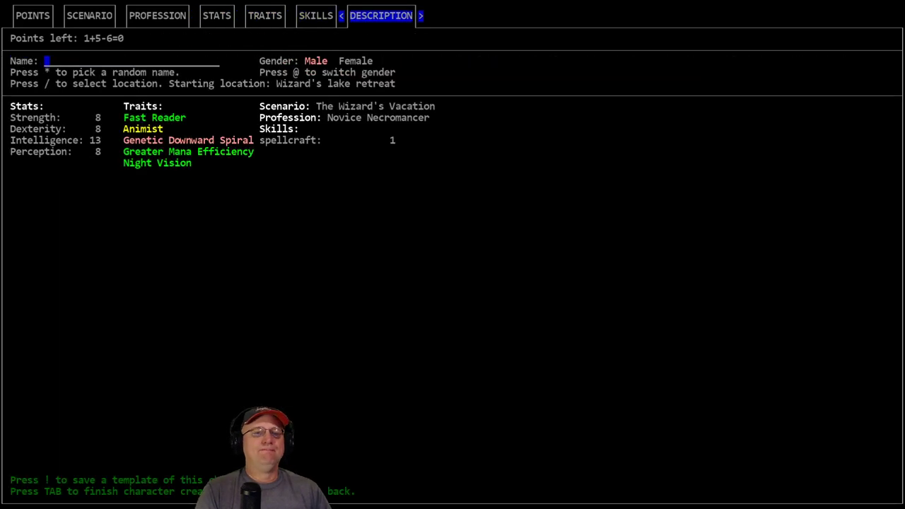
# Name the character Quincy Pace, then reroll random names several times
pyautogui.write('Quincy Pace')
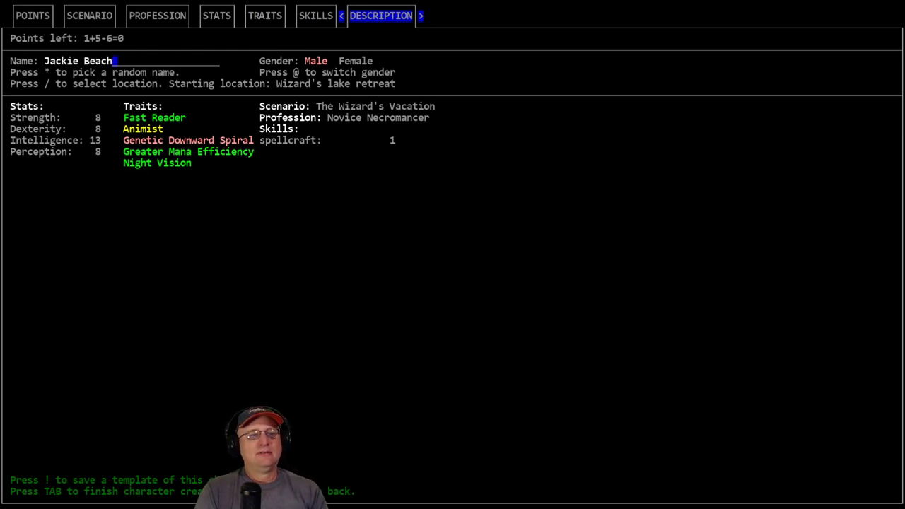
pyautogui.press('*')
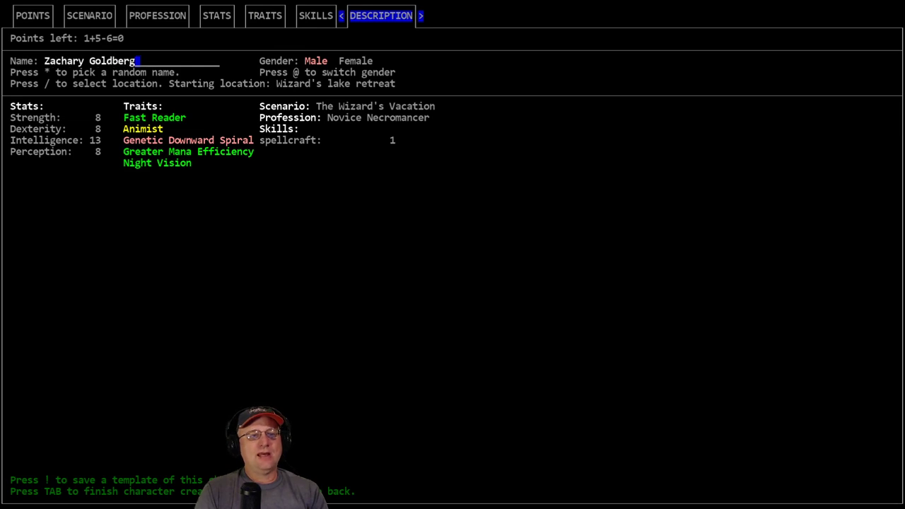
pyautogui.press('*')
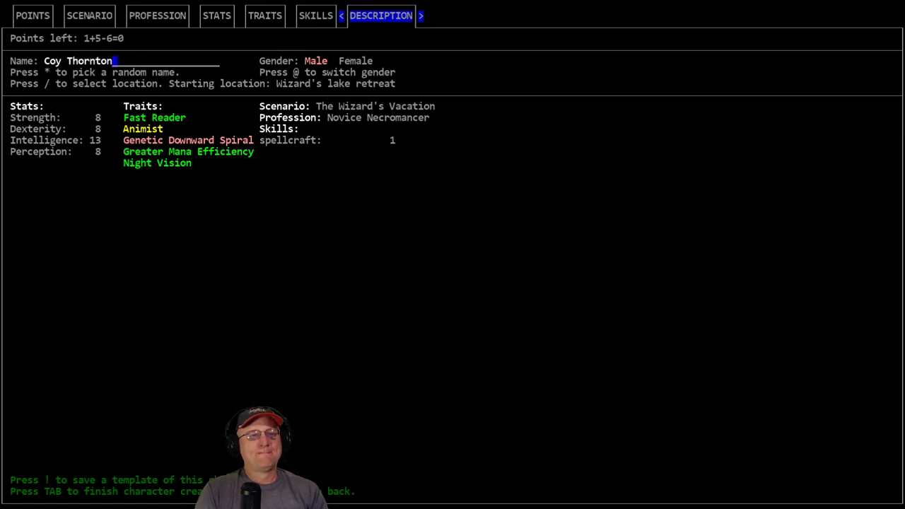
pyautogui.press('*')
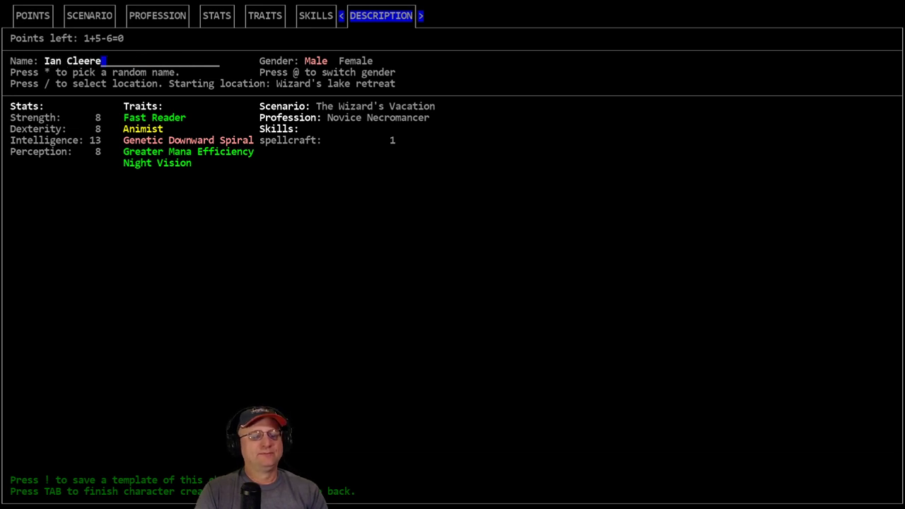
pyautogui.press('*')
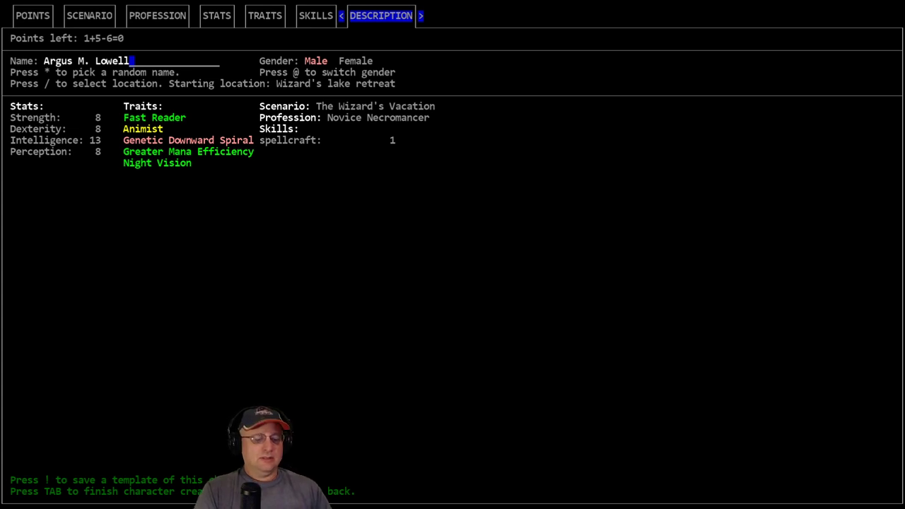
# Cancel saving a template and finish character creation to start the game
pyautogui.press('!')
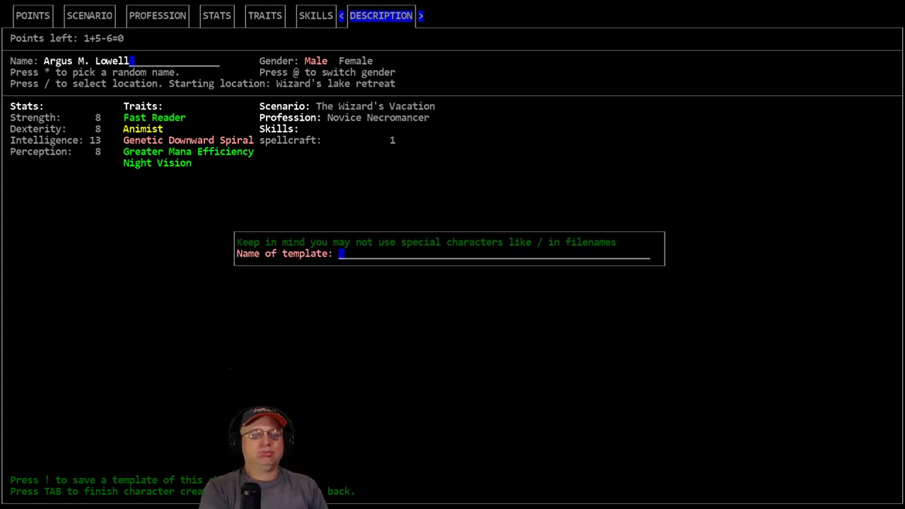
pyautogui.write('Ne')
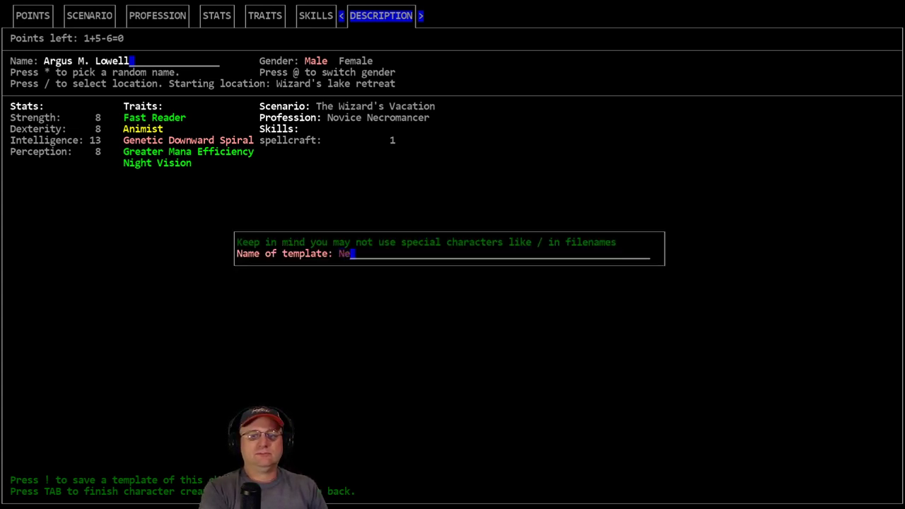
pyautogui.press('Escape')
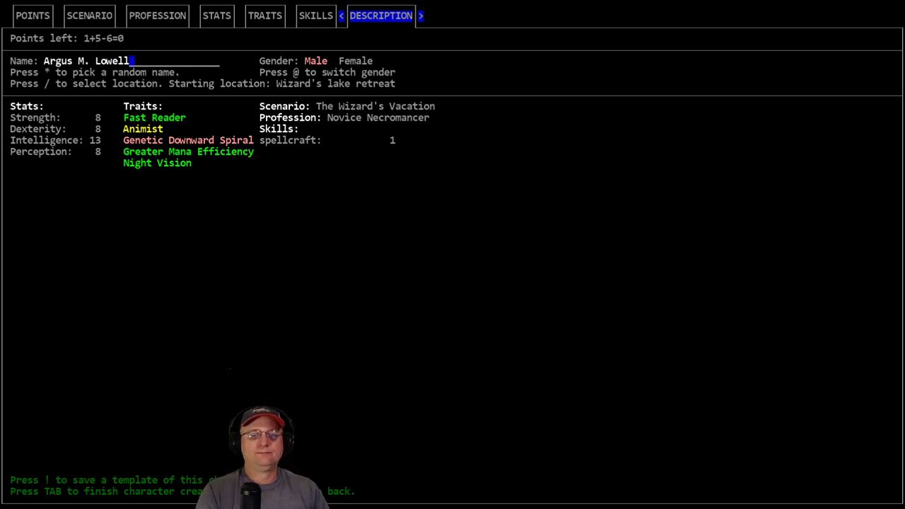
pyautogui.press('tab')
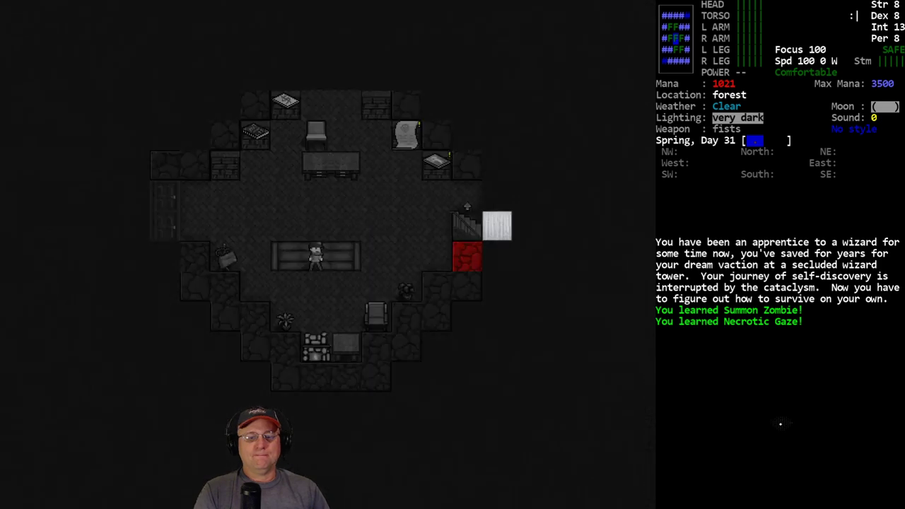
# Bring up the overmap showing the forest spot ringed by the wide lake
pyautogui.press('i')
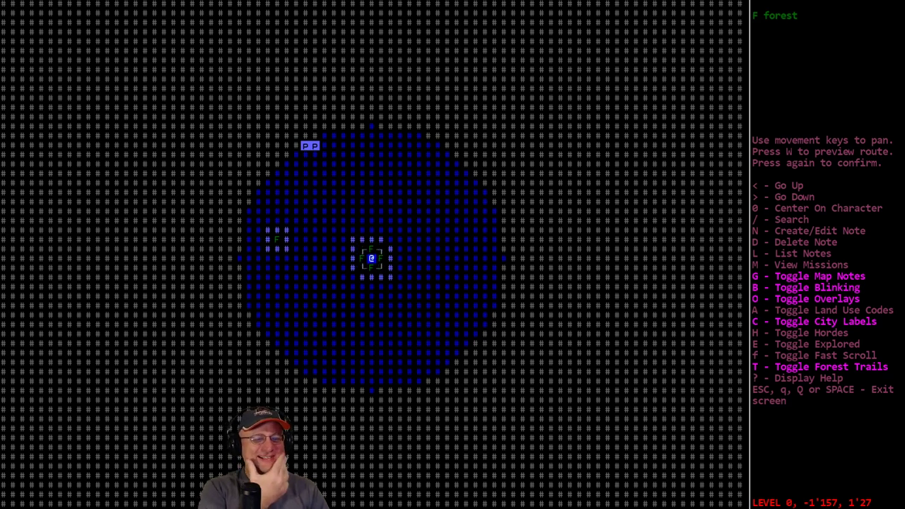
pyautogui.moveTo(196, 217)
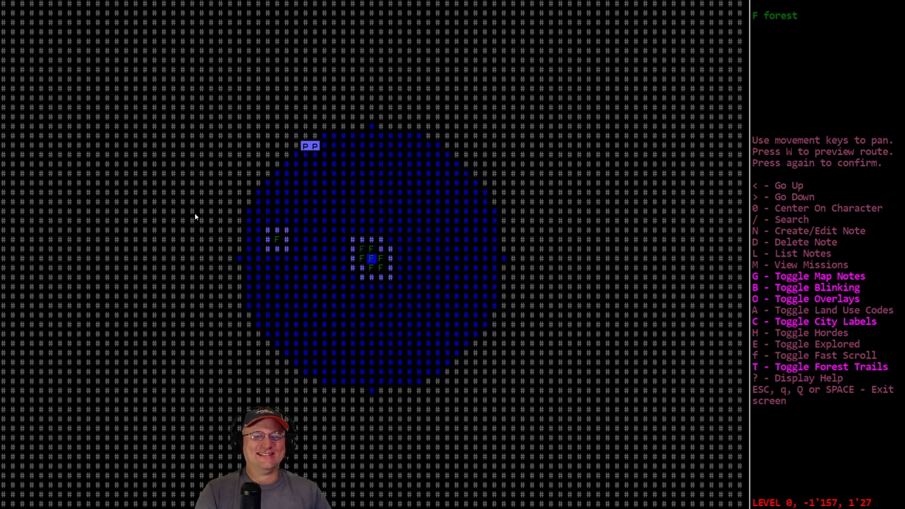
# Close the world map to return to the tower room
pyautogui.press('Escape')
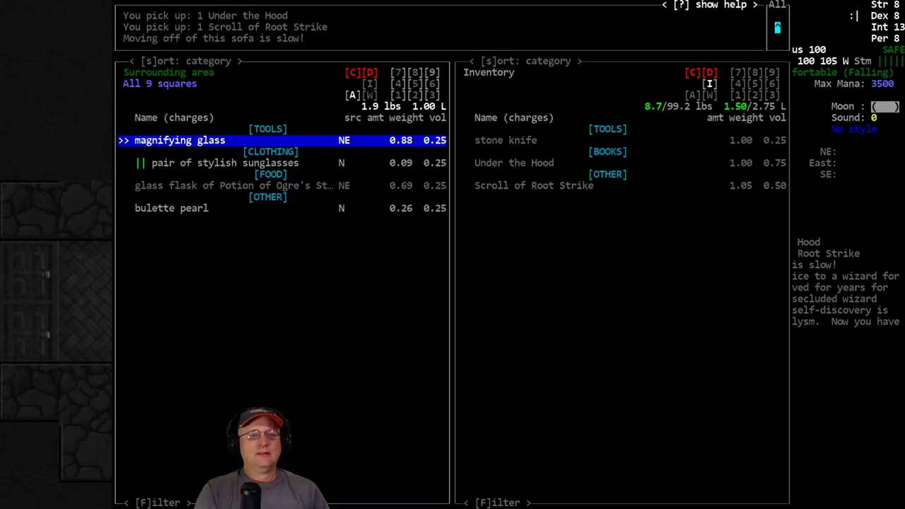
# Leave the item transfer screen and reopen the island's world map
pyautogui.press('down')
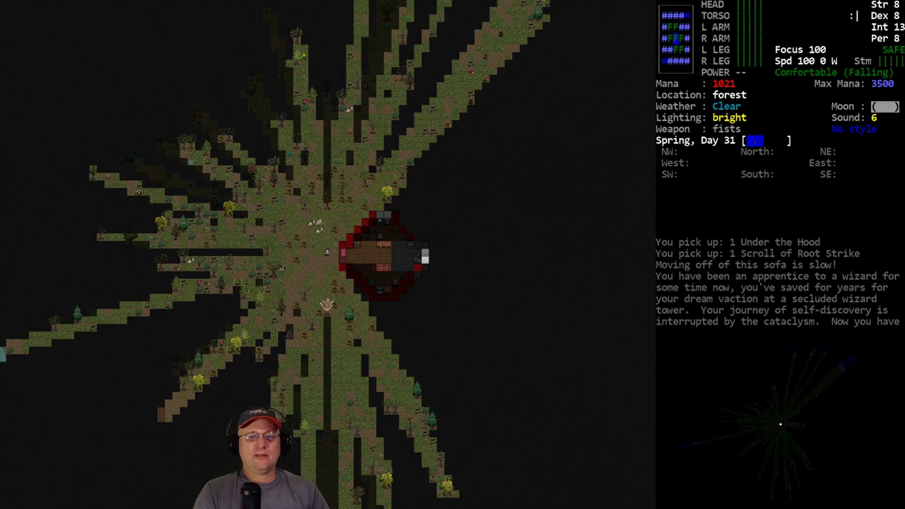
pyautogui.press('m')
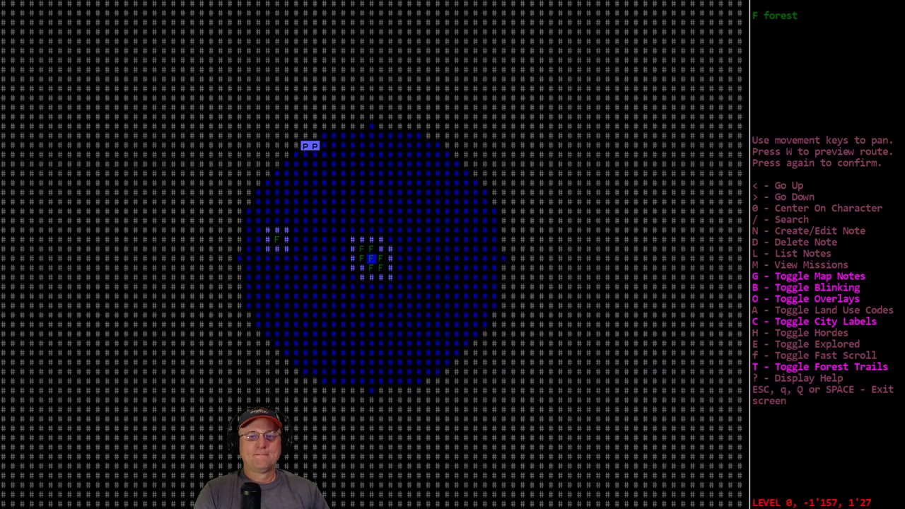
# Close the world map, then leave the item manager without the novels
pyautogui.press('Escape')
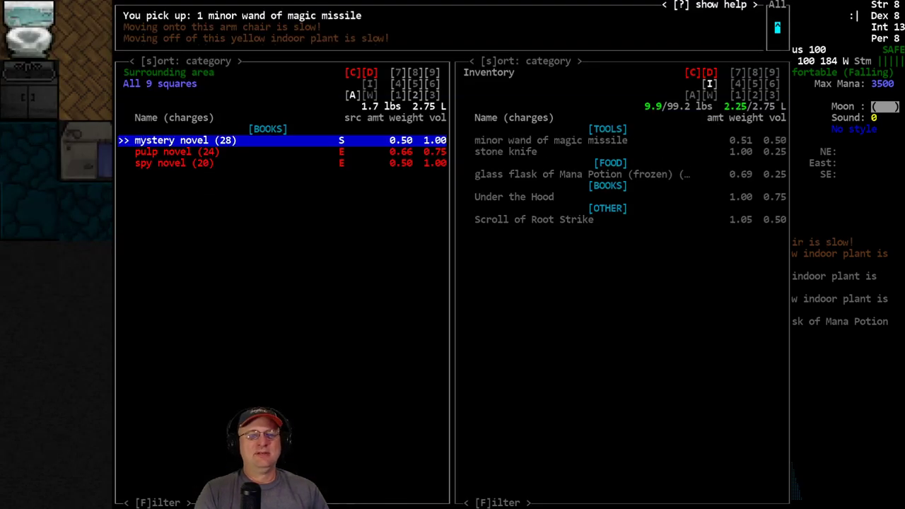
pyautogui.press('Escape')
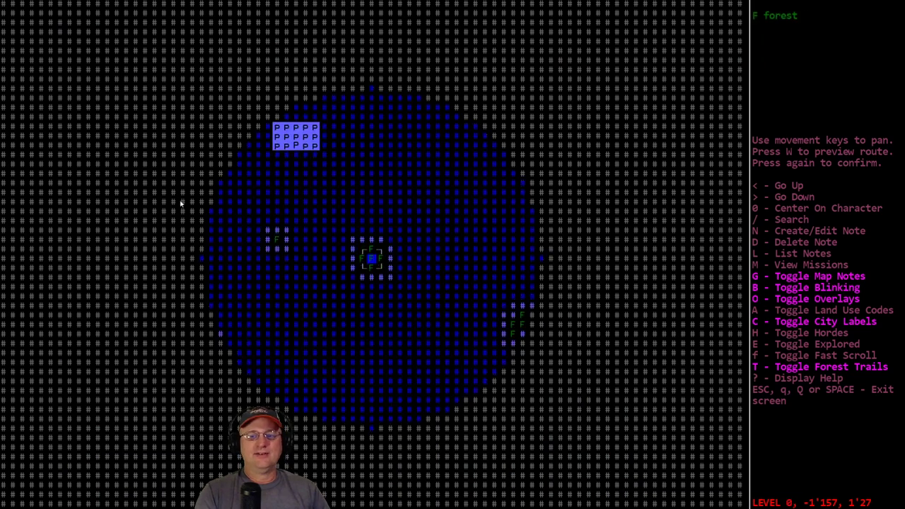
pyautogui.moveTo(413, 263)
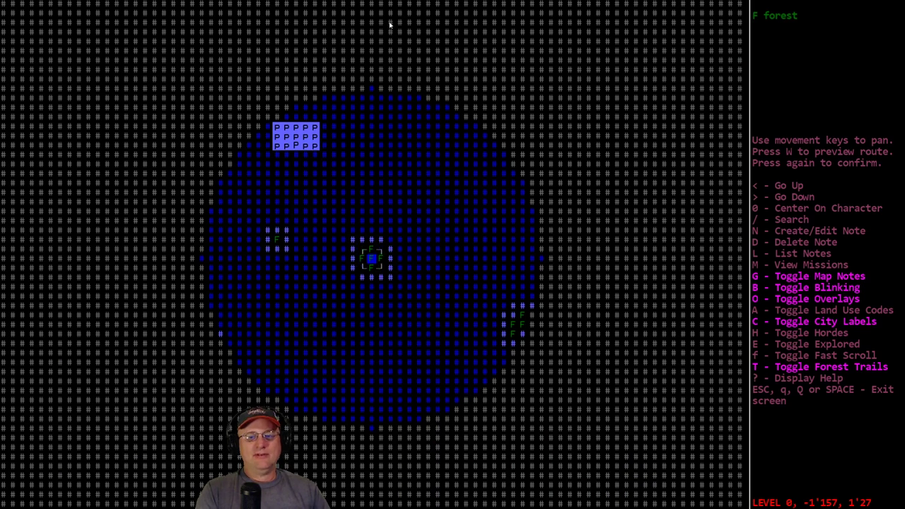
pyautogui.moveTo(710, 159)
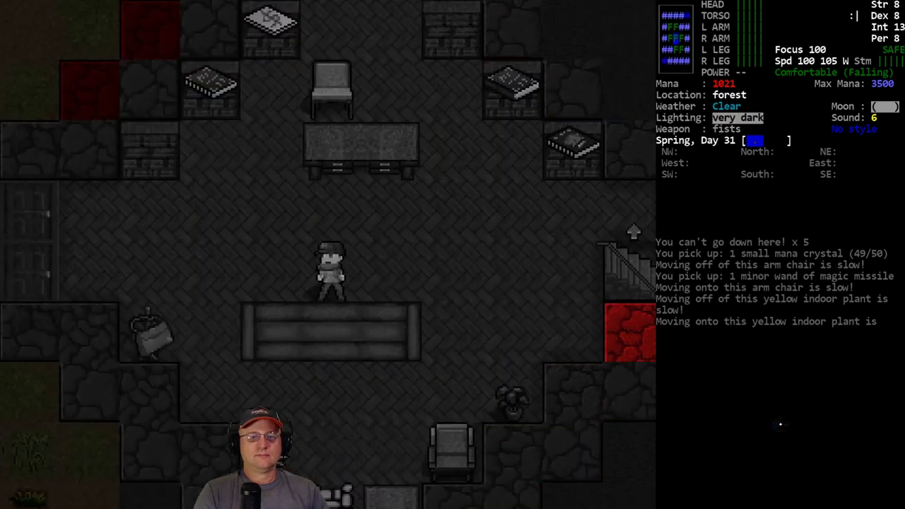
# Reload the magic missile wand, review inventory, and take the Ogre's Strength potion
pyautogui.press('i')
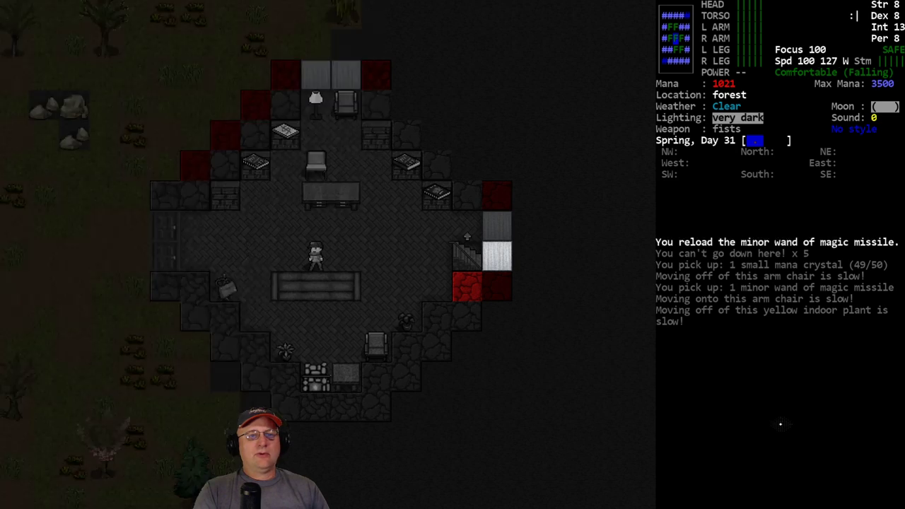
pyautogui.press('i')
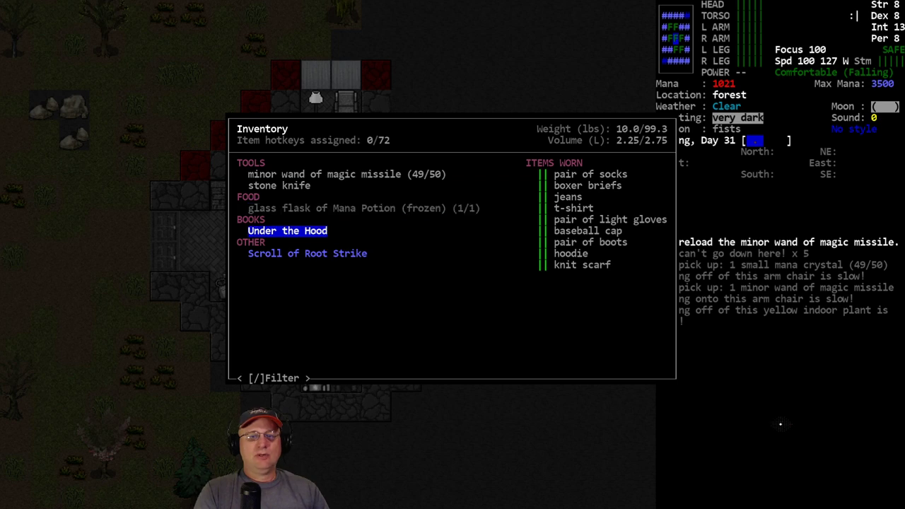
pyautogui.press('Escape')
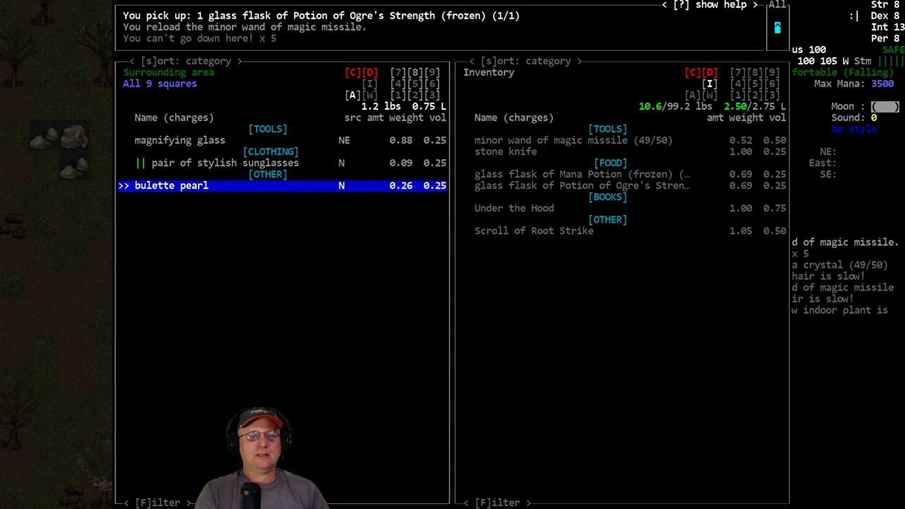
pyautogui.press('Escape')
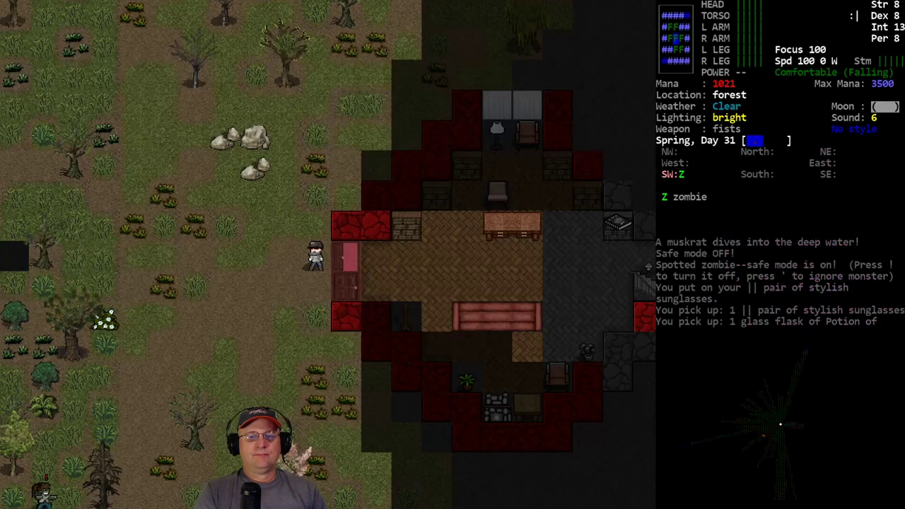
pyautogui.press('i')
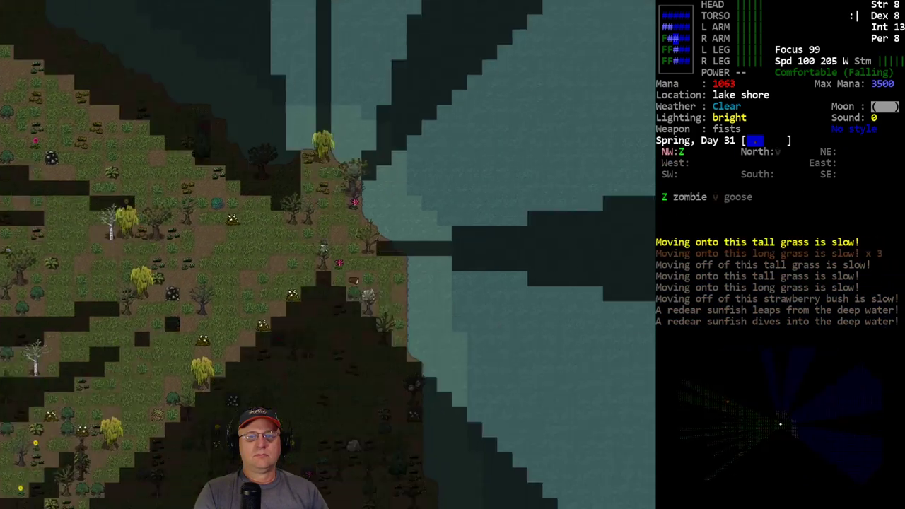
# Select the long rope in the wear menu and put it on
pyautogui.press('up')
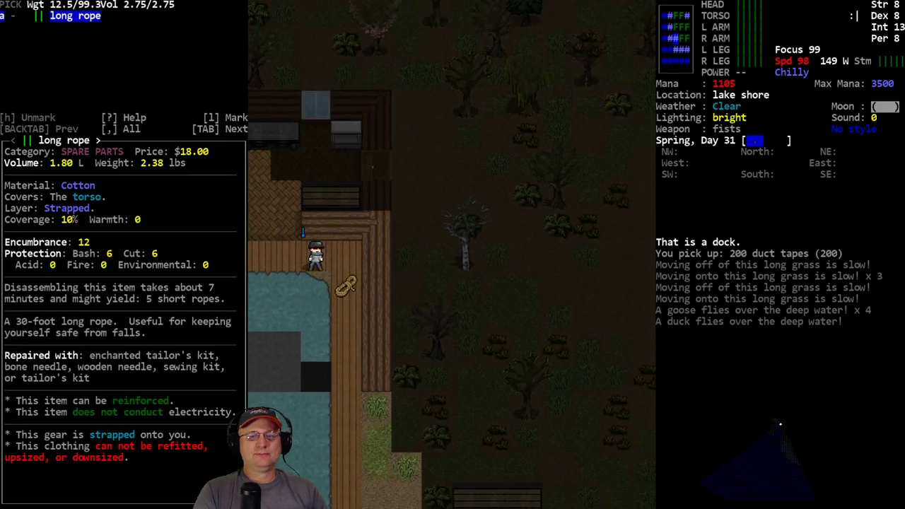
pyautogui.press('enter')
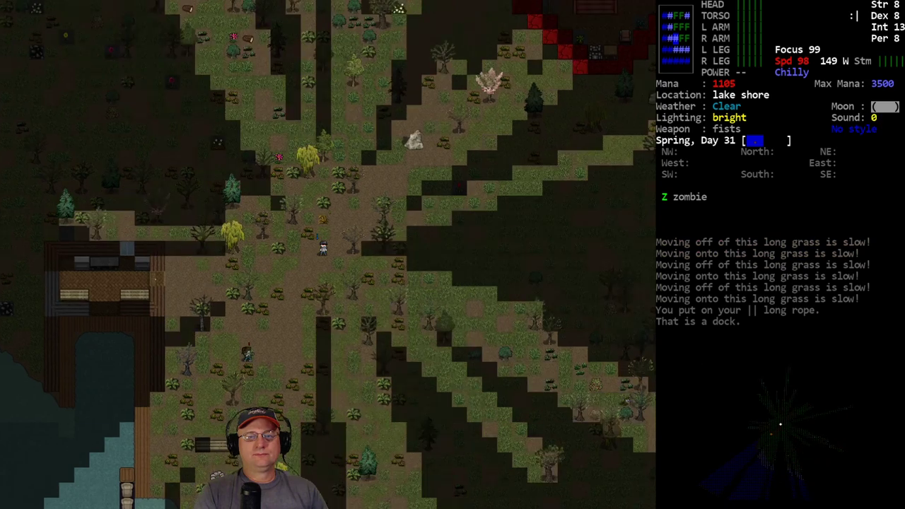
# Walk north off the dock into the forest
pyautogui.press('up')
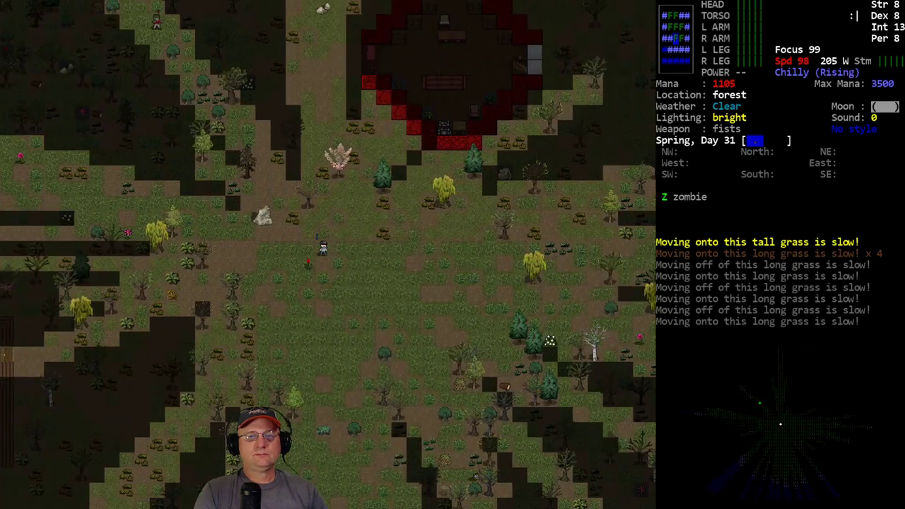
pyautogui.press('up')
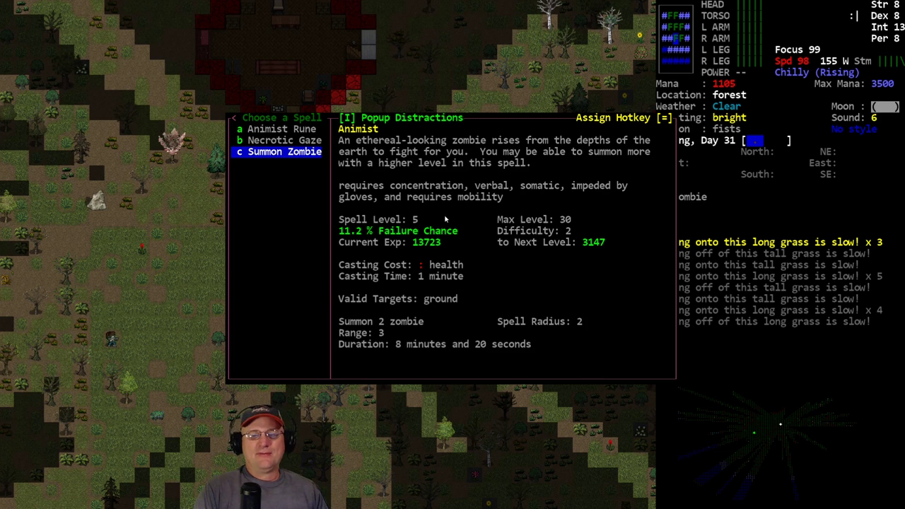
pyautogui.moveTo(454, 213)
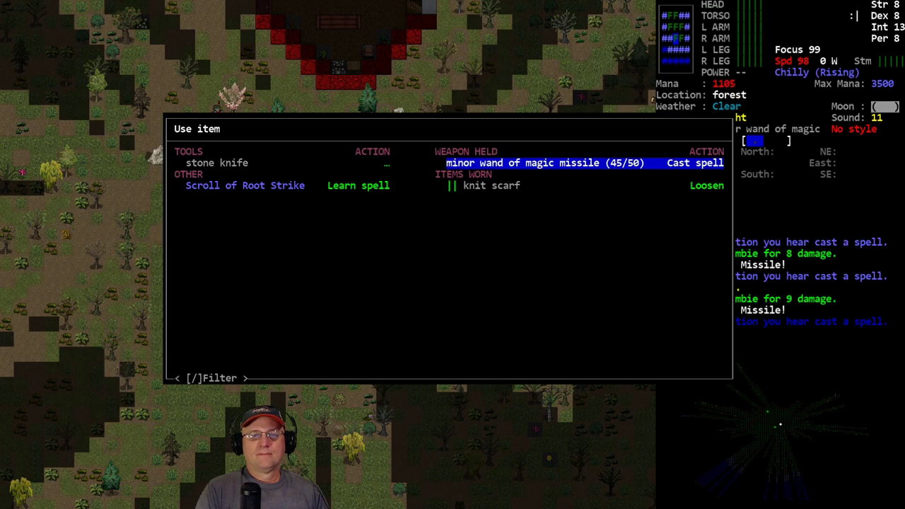
# Fire three magic missiles from the wand at the approaching zombie
pyautogui.click(695, 163)
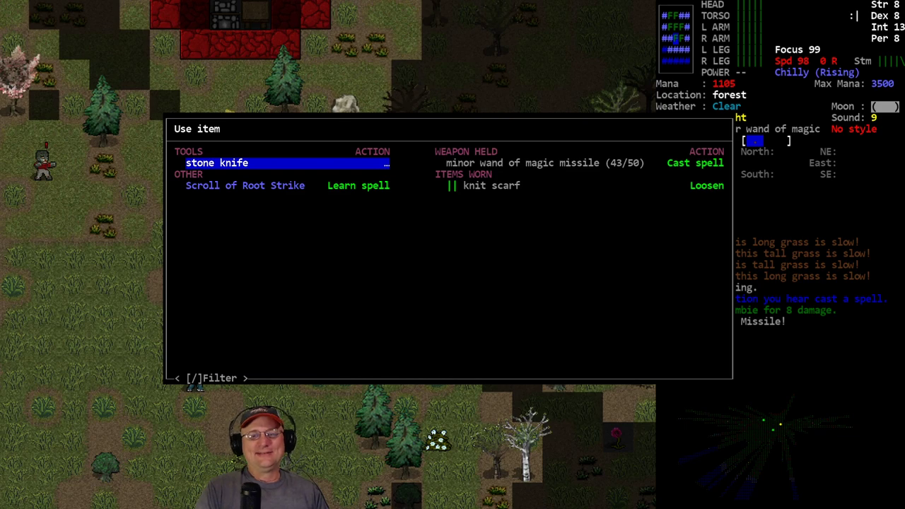
pyautogui.click(695, 163)
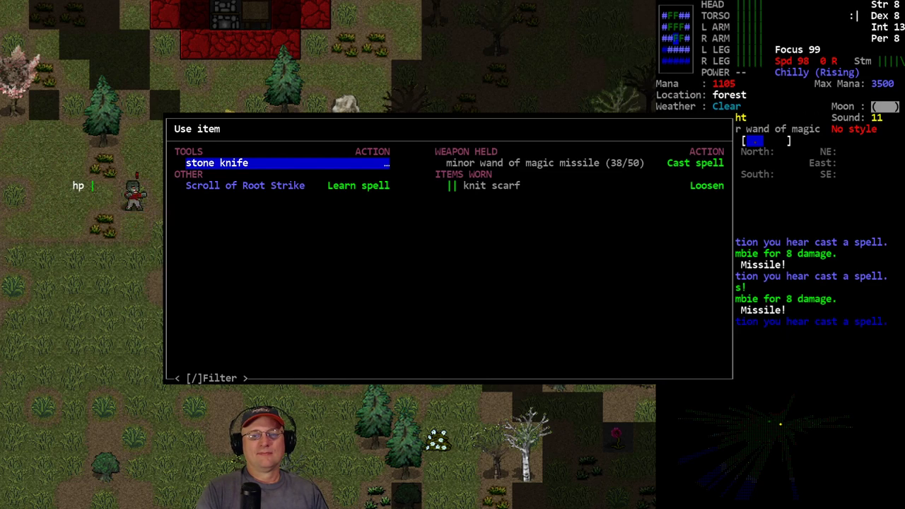
pyautogui.click(695, 163)
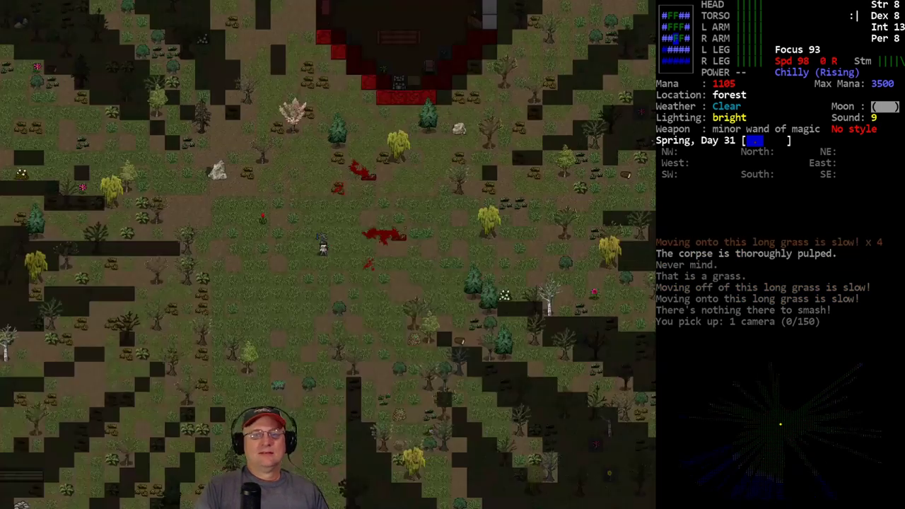
# Mark the wrist watch on the zombie corpse and pick it up
pyautogui.press('M')
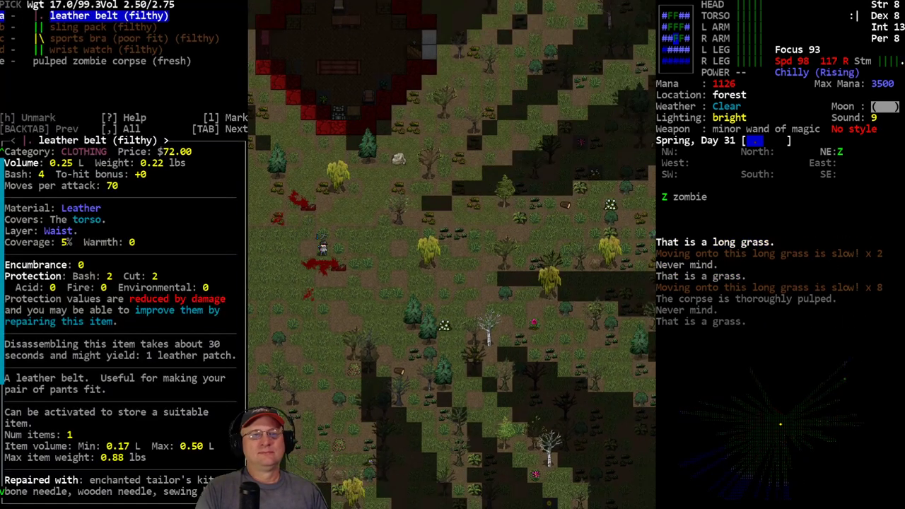
pyautogui.press('DOWN')
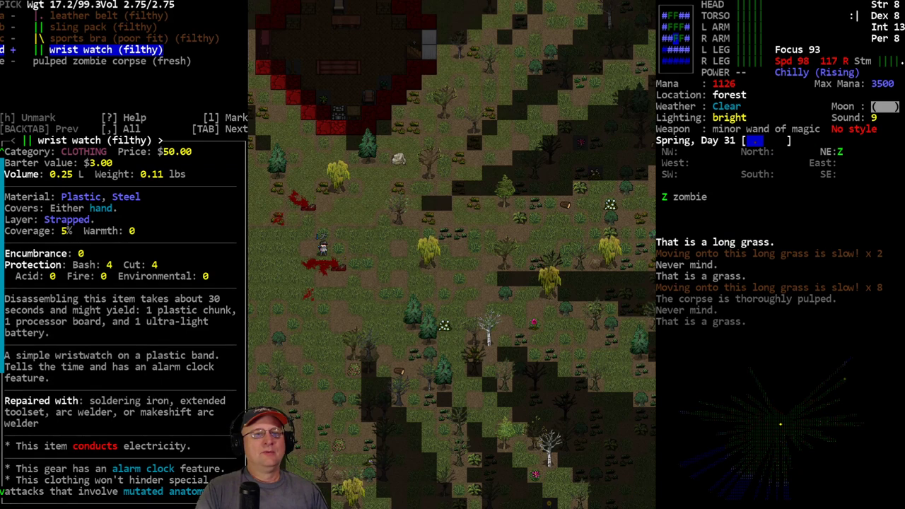
pyautogui.press('UP')
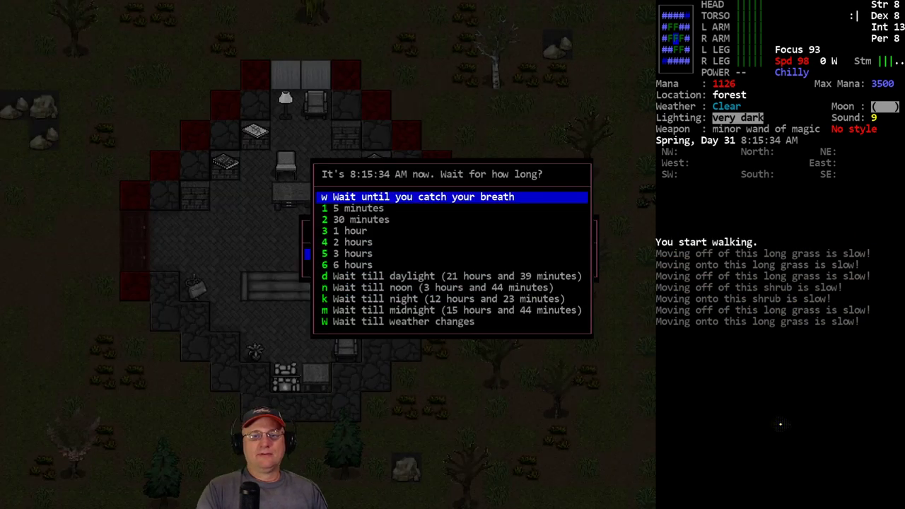
pyautogui.press('w')
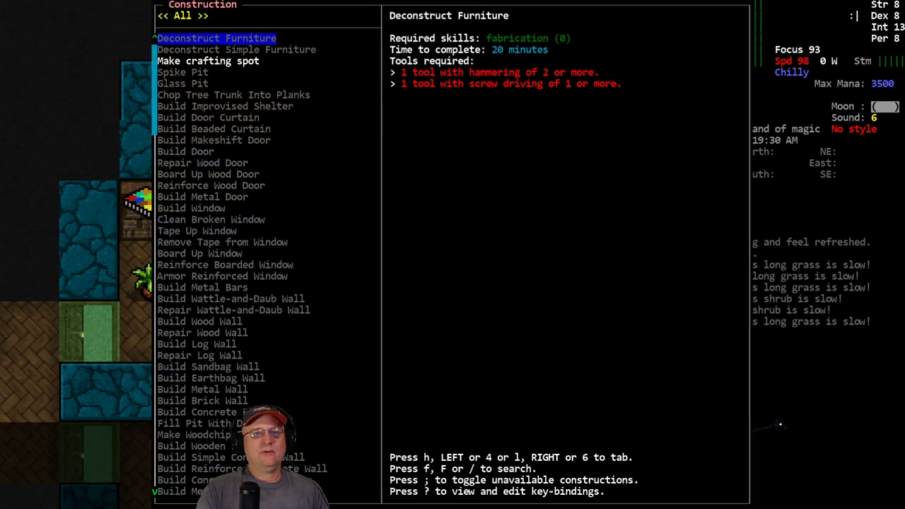
# View Deconstruct Simple Furniture requirements, then close the construction menu
pyautogui.press('down')
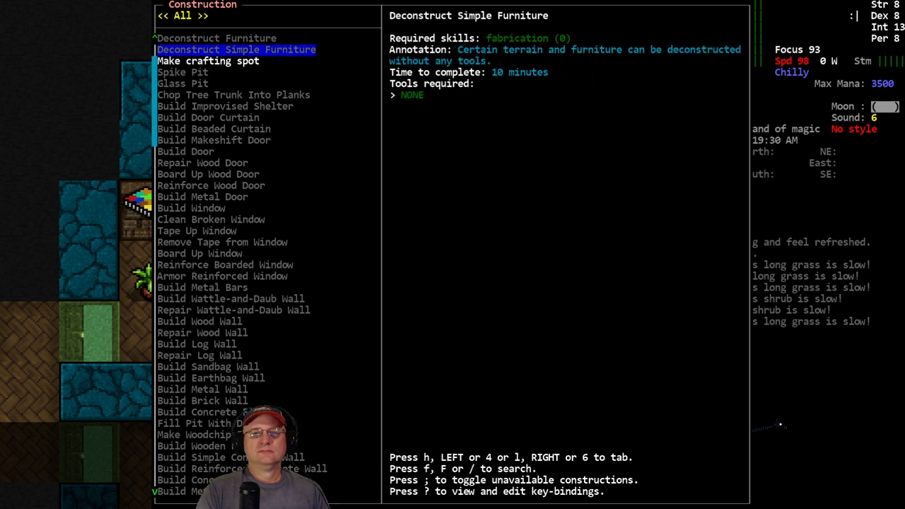
pyautogui.press('Escape')
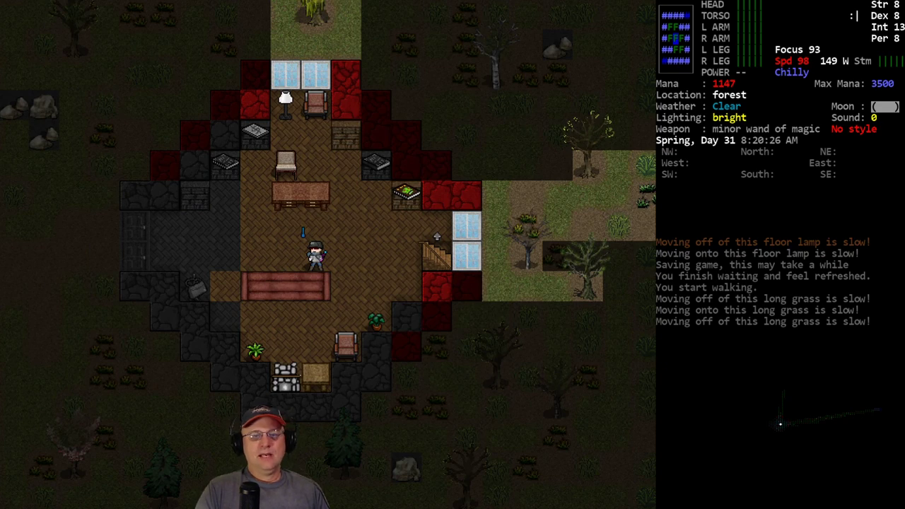
# In the living room, start picking carried books, scroll, camera, potions and duct tape to drop
pyautogui.press('w')
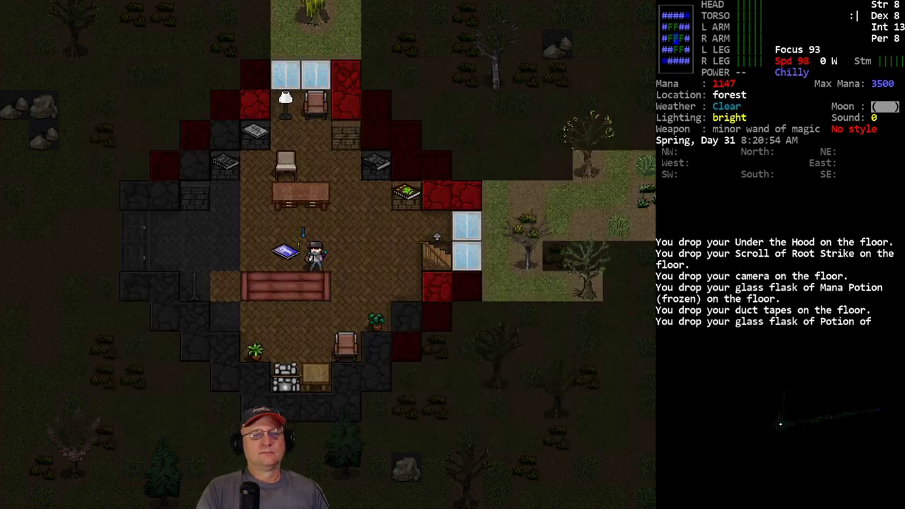
# Drop the Under the Hood book, Root Strike scroll, camera, potions and duct tape
pyautogui.press('w')
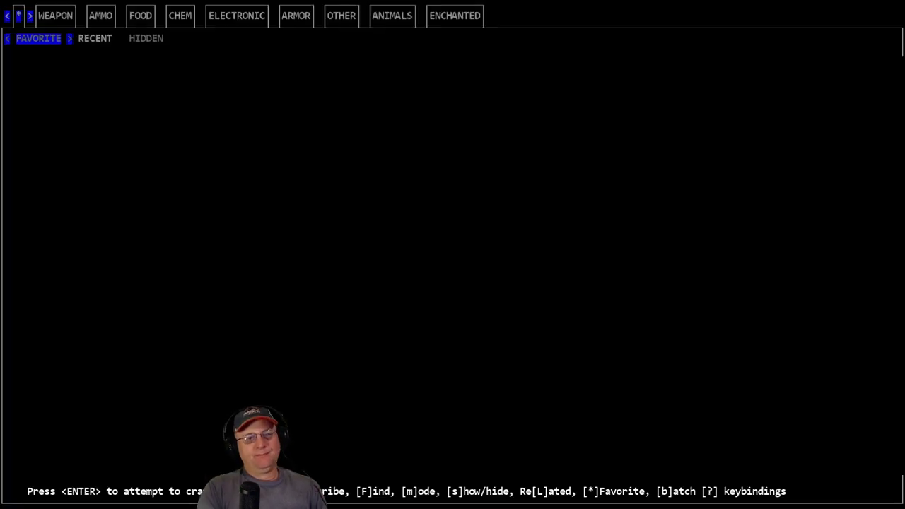
# Search crafting recipes for 'cr' to find the makeshift crowbar
pyautogui.write('cr')
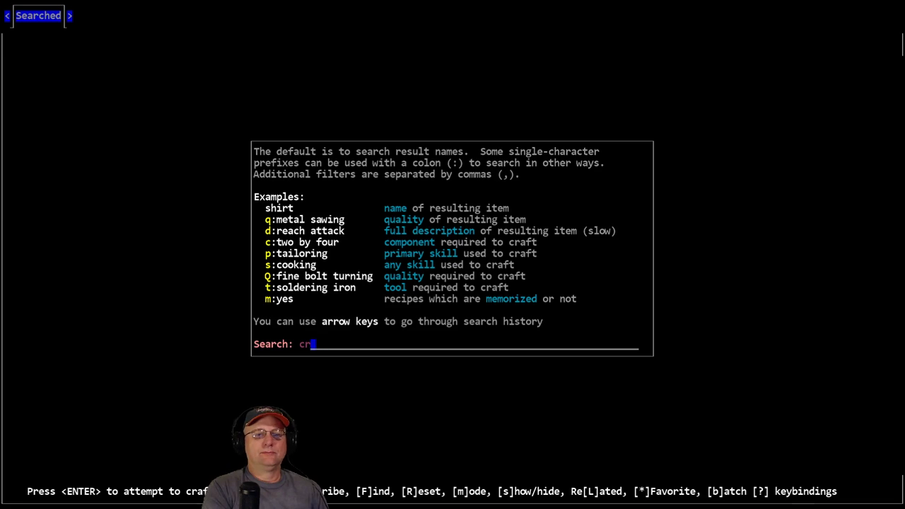
pyautogui.press('enter')
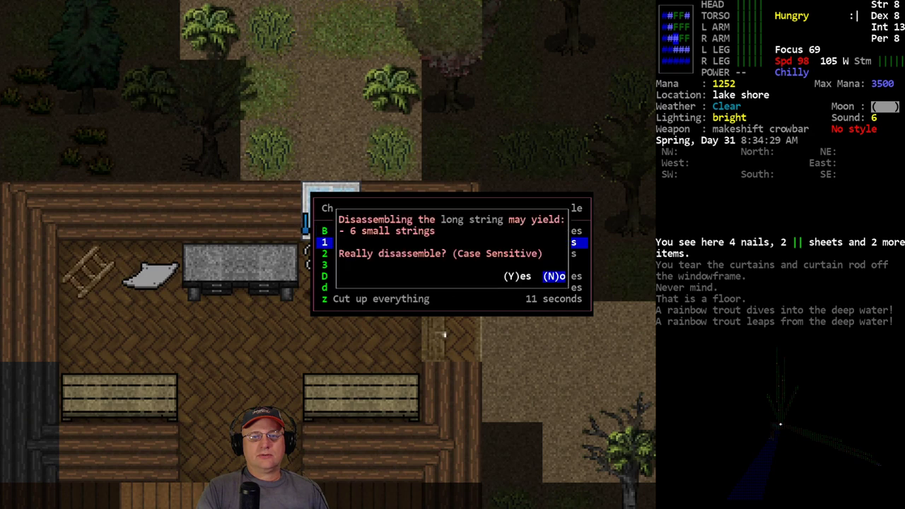
# Confirm disassembling the long string into small strings and cutting the sheet into thread and rags
pyautogui.press('y')
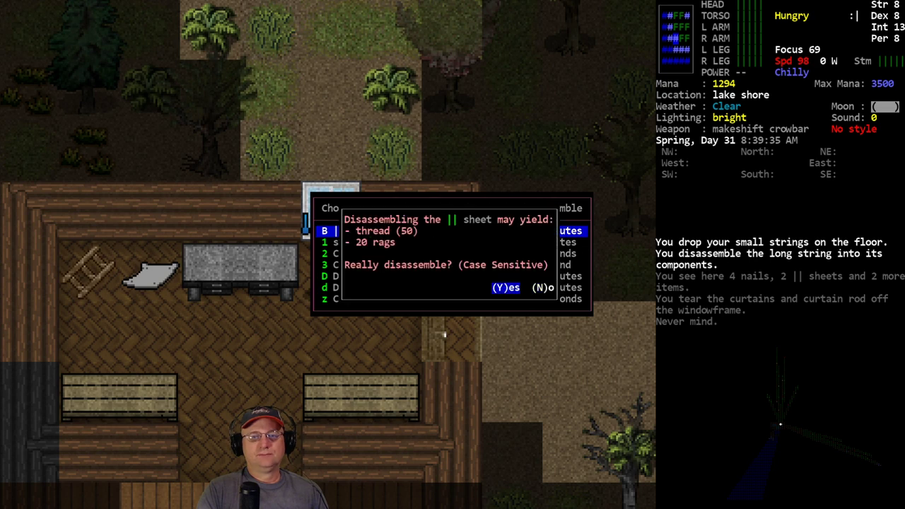
pyautogui.press('y')
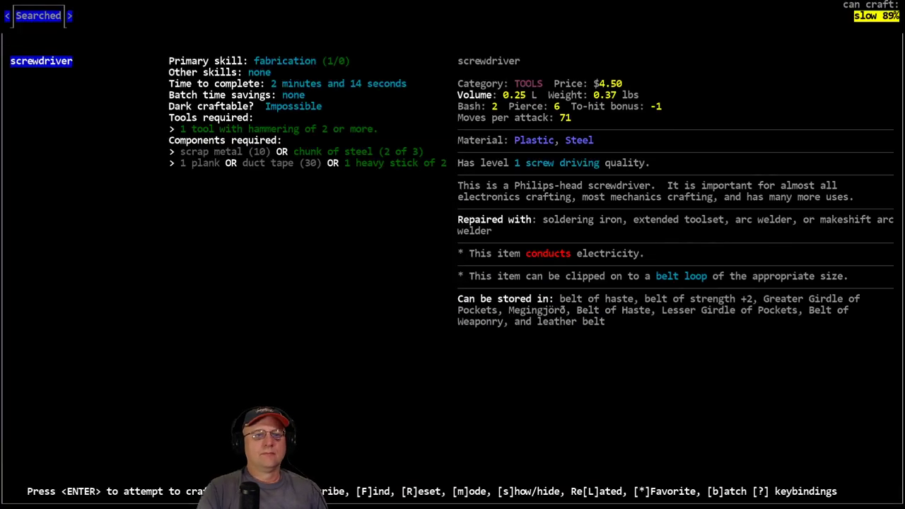
# Craft the screwdriver, then show wearable items including the filthy wrist watch and sheet
pyautogui.press('enter')
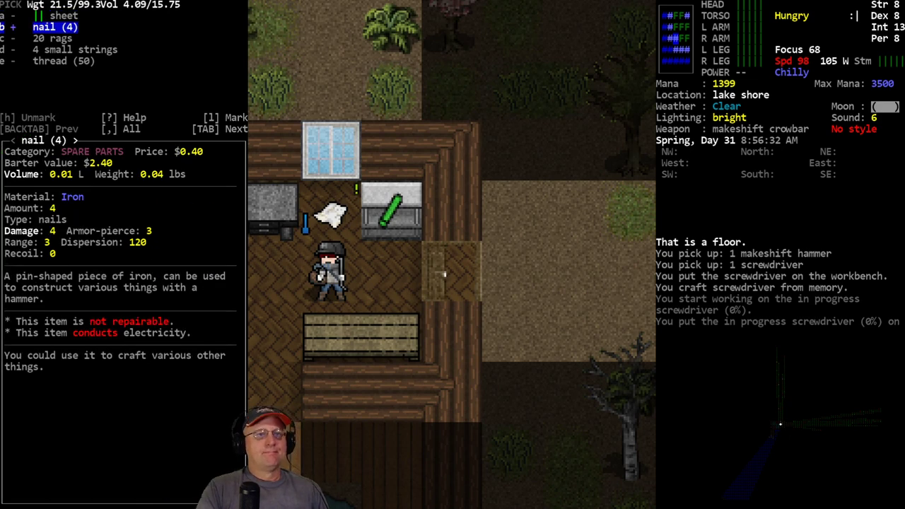
pyautogui.press('w')
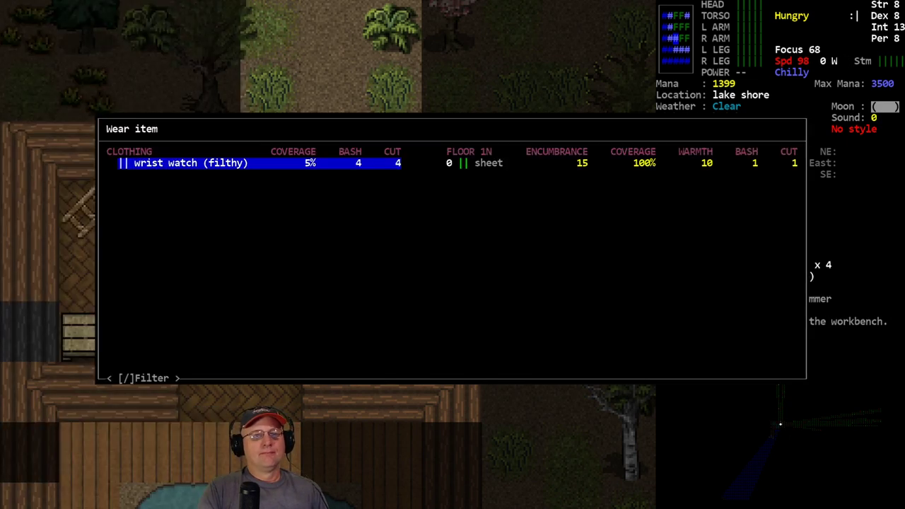